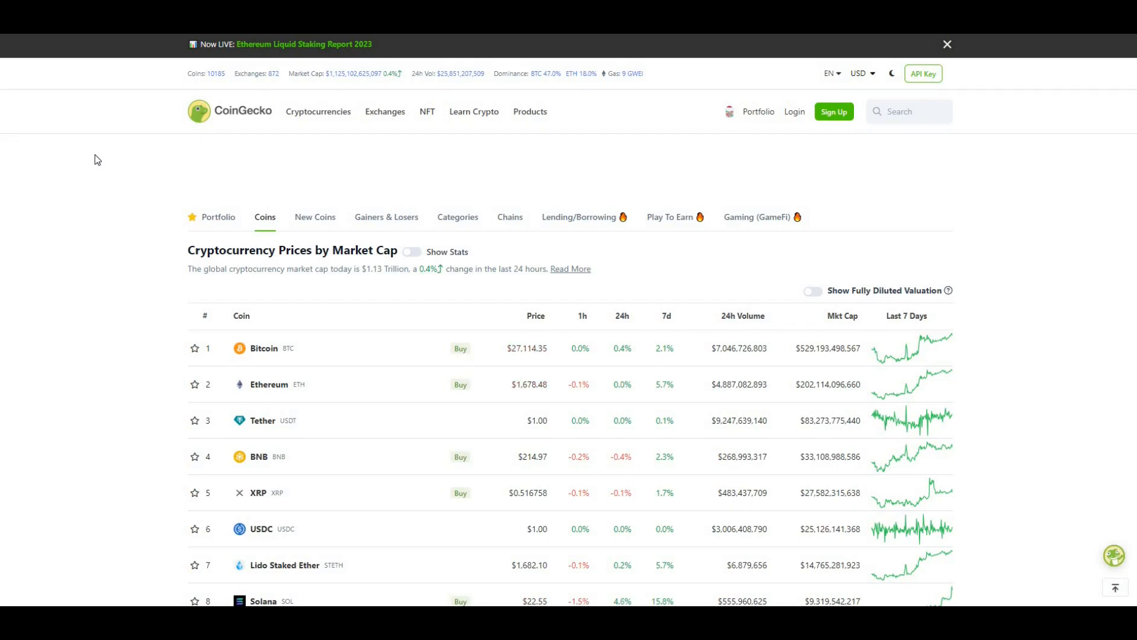
pyautogui.moveTo(243, 165)
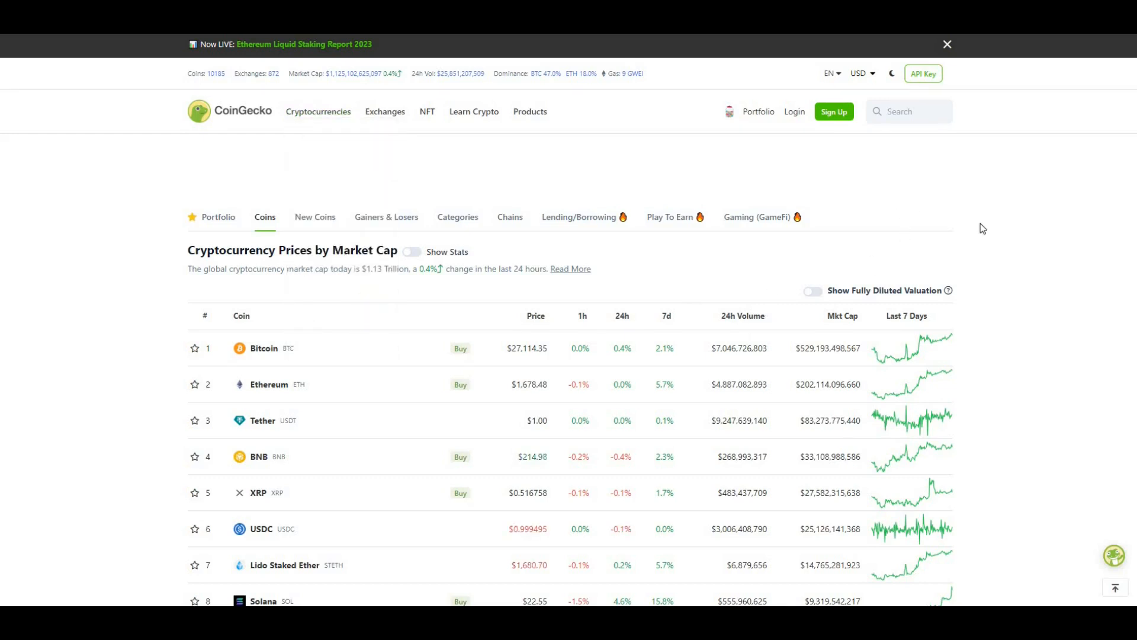
pyautogui.moveTo(990, 233)
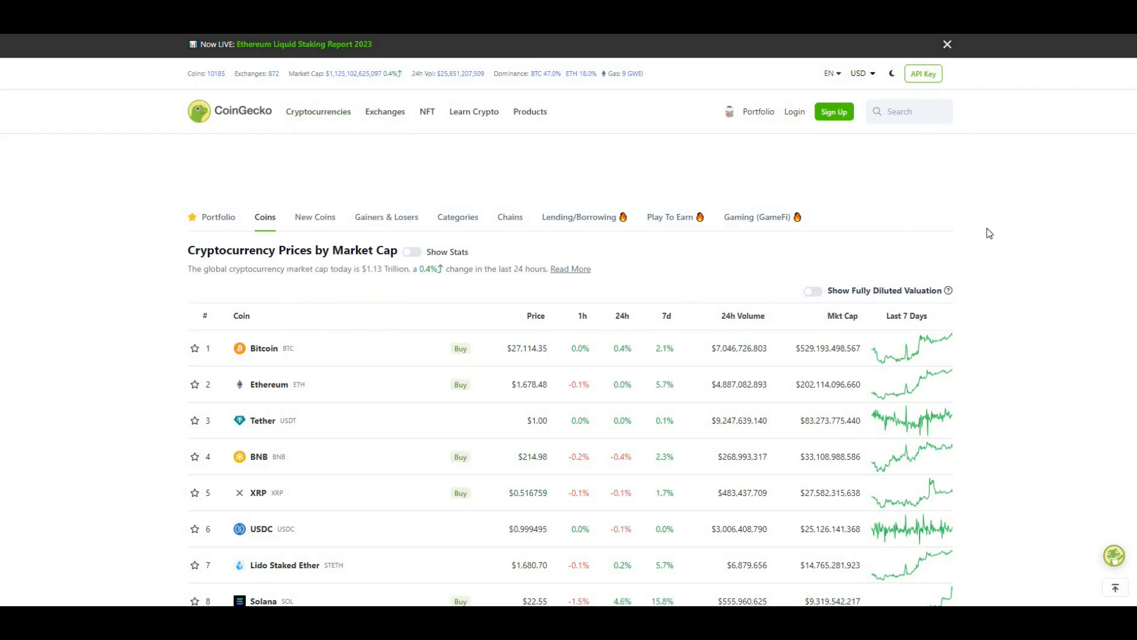
pyautogui.moveTo(437, 298)
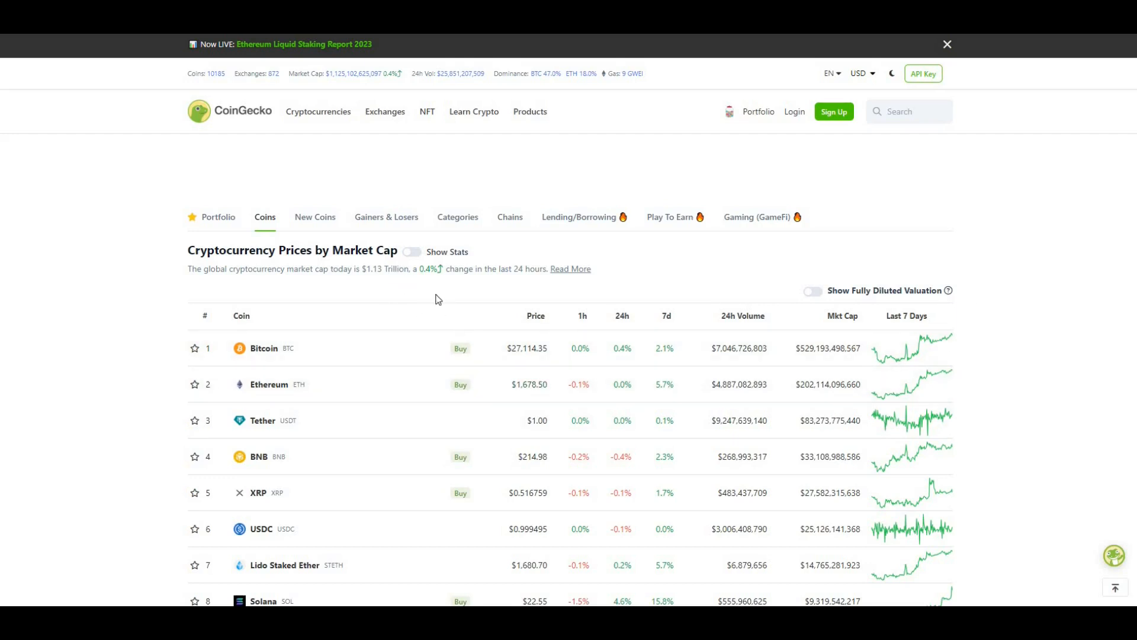
pyautogui.moveTo(693, 286)
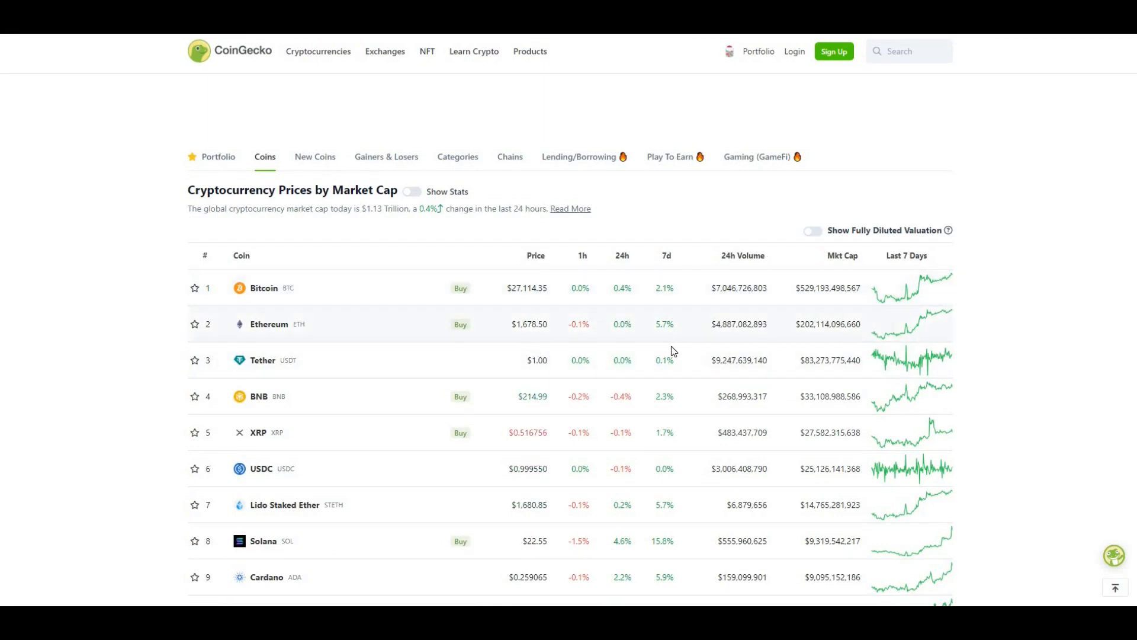
# Sort the coin table by 7d change descending and scroll through to Radix
pyautogui.scroll(-3)
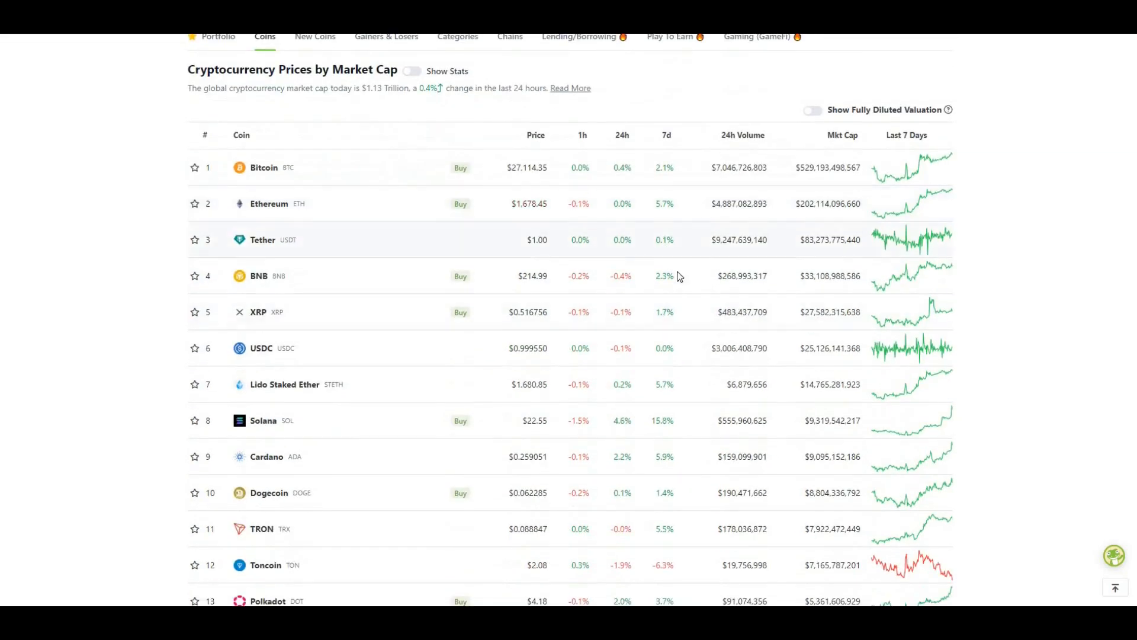
pyautogui.click(666, 135)
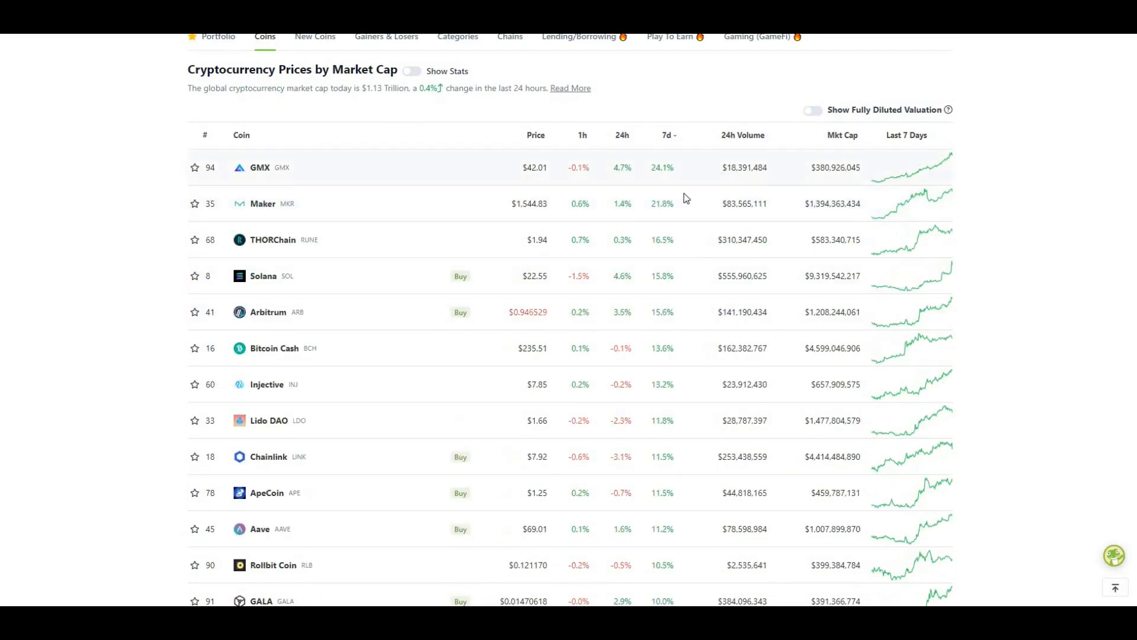
pyautogui.moveTo(696, 220)
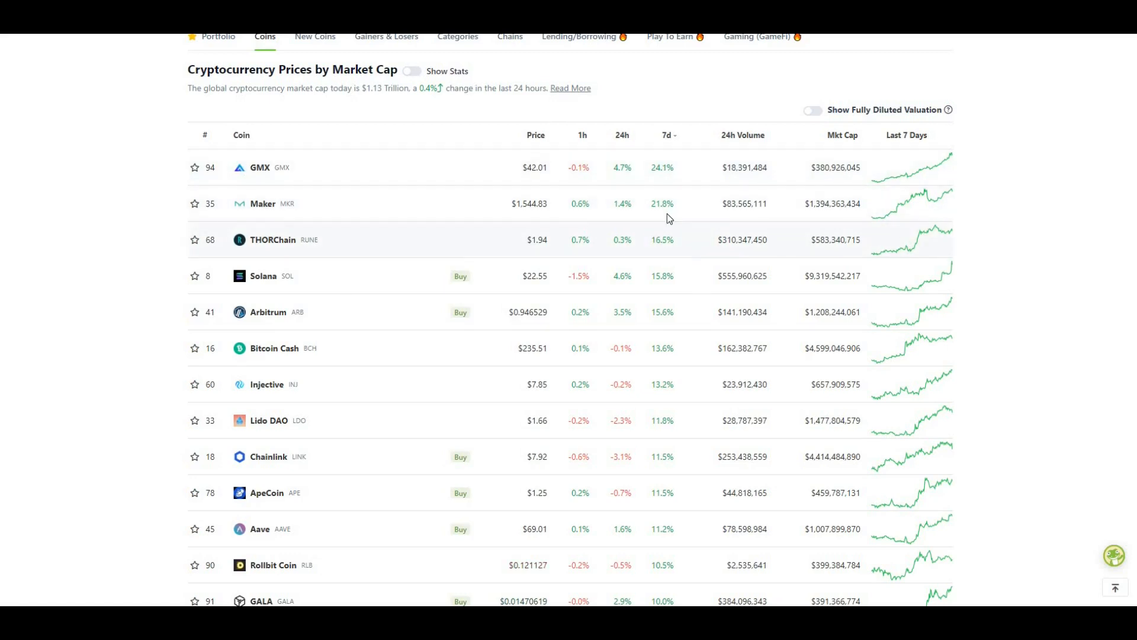
pyautogui.scroll(-3)
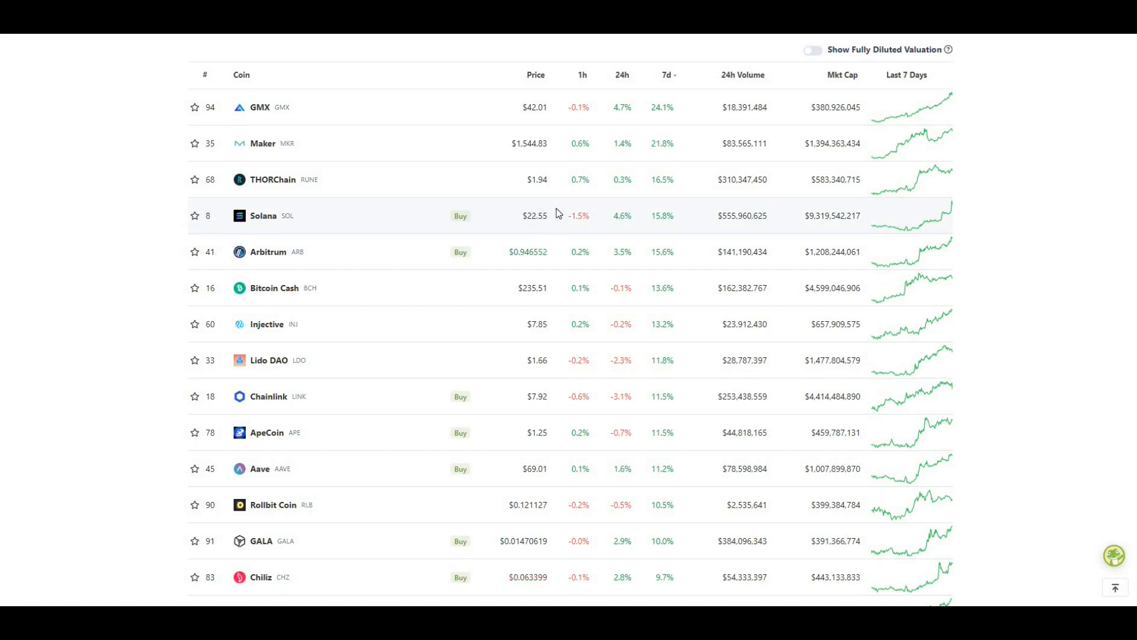
pyautogui.moveTo(613, 229)
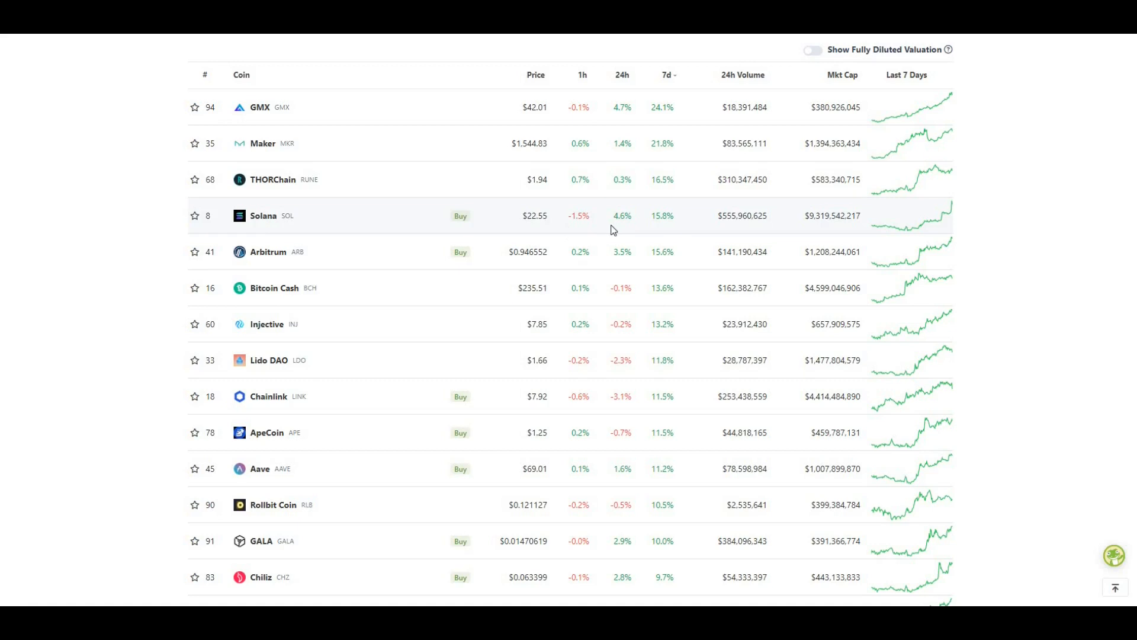
pyautogui.moveTo(698, 231)
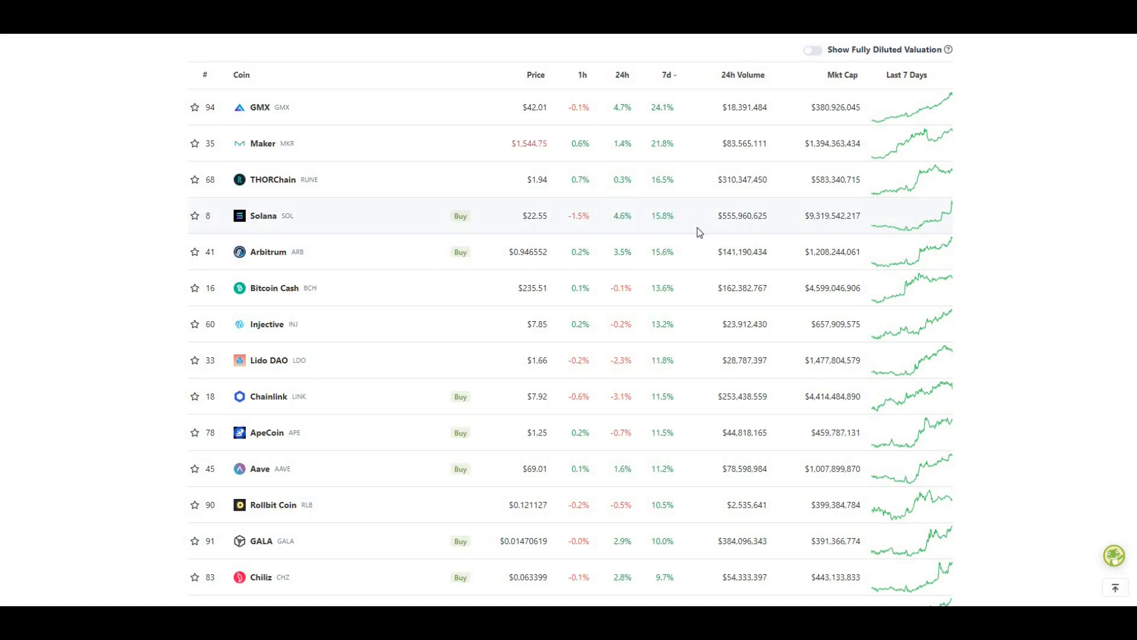
pyautogui.scroll(-3)
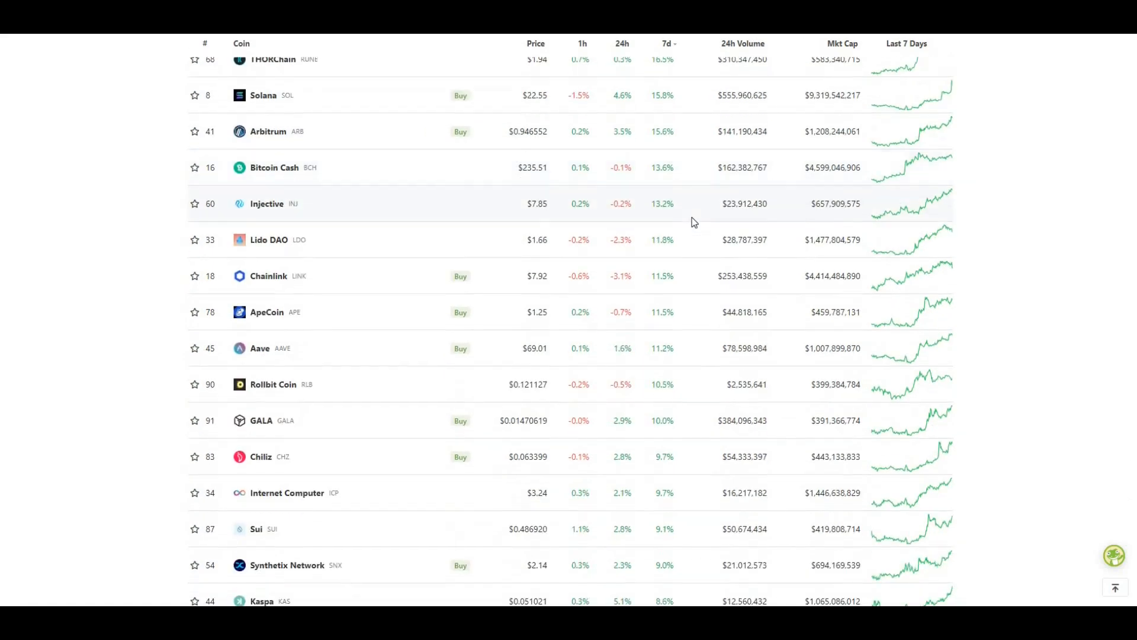
pyautogui.scroll(-3)
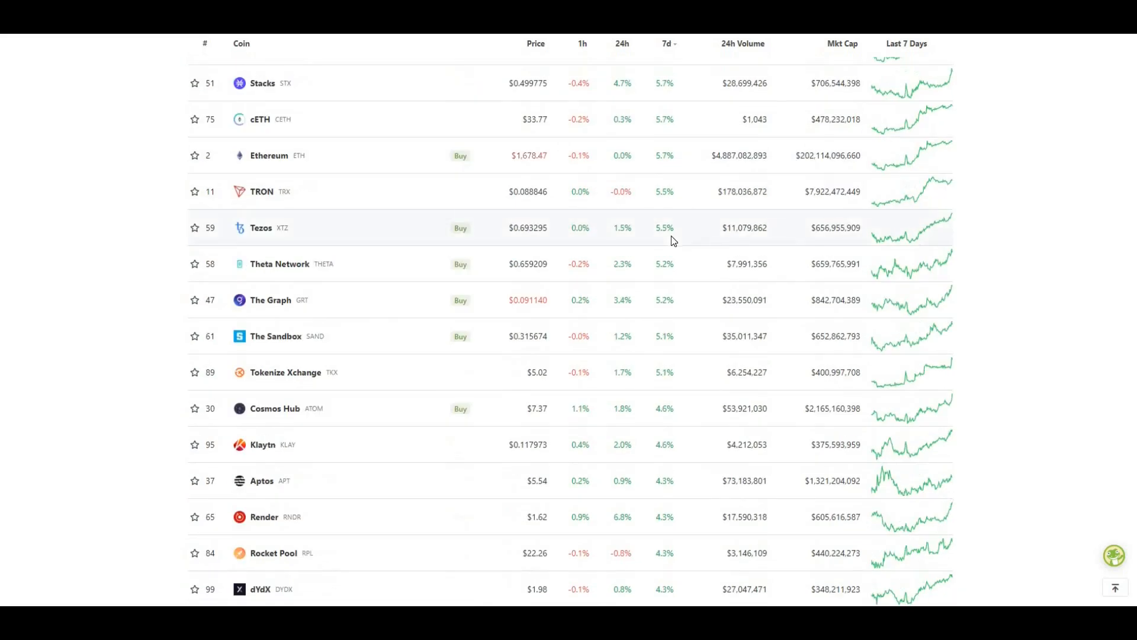
pyautogui.scroll(-3)
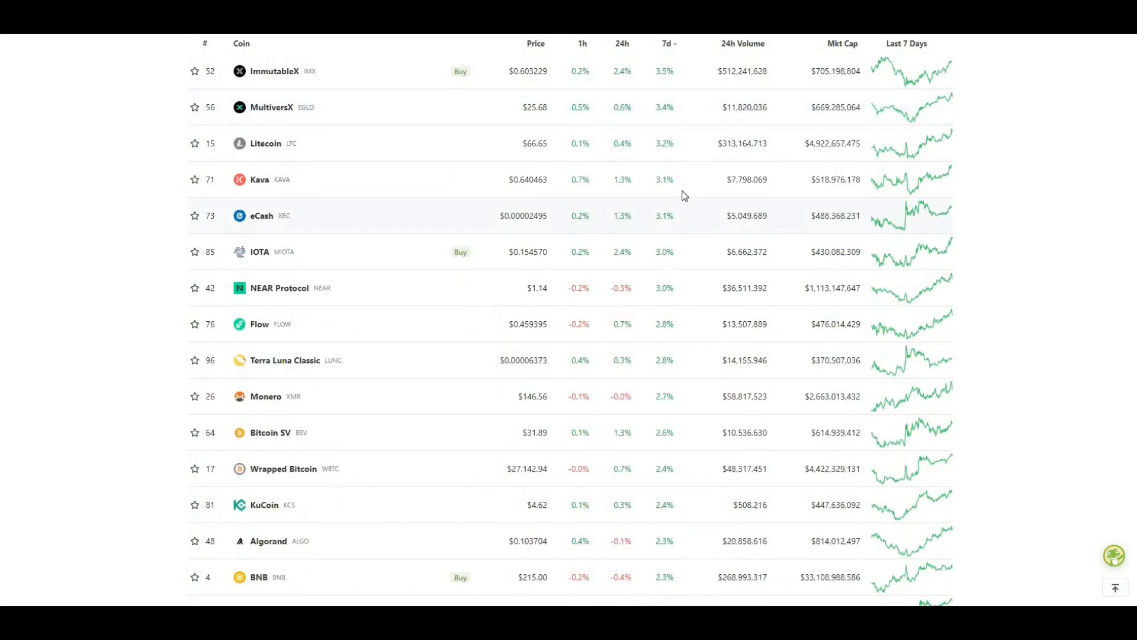
pyautogui.scroll(-3)
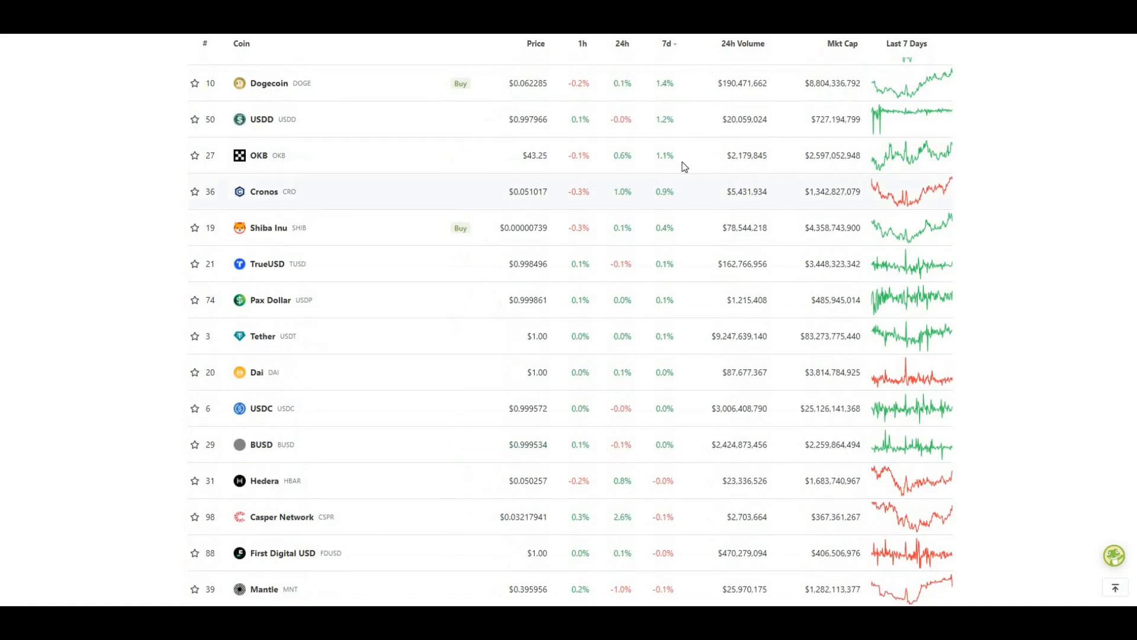
pyautogui.scroll(-3)
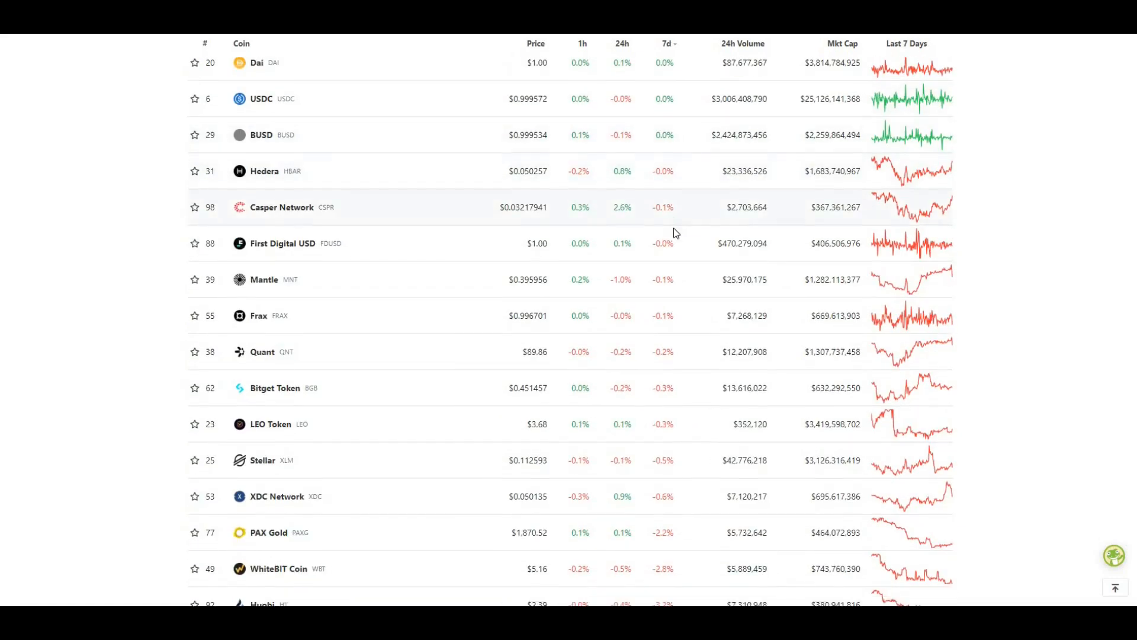
pyautogui.scroll(-3)
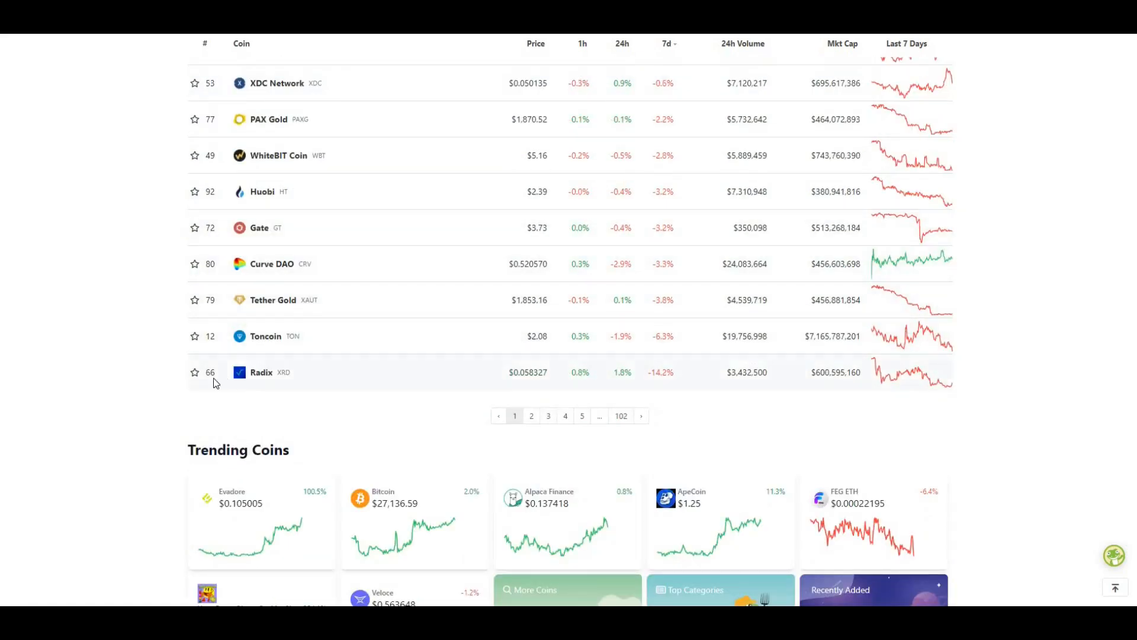
pyautogui.moveTo(666, 396)
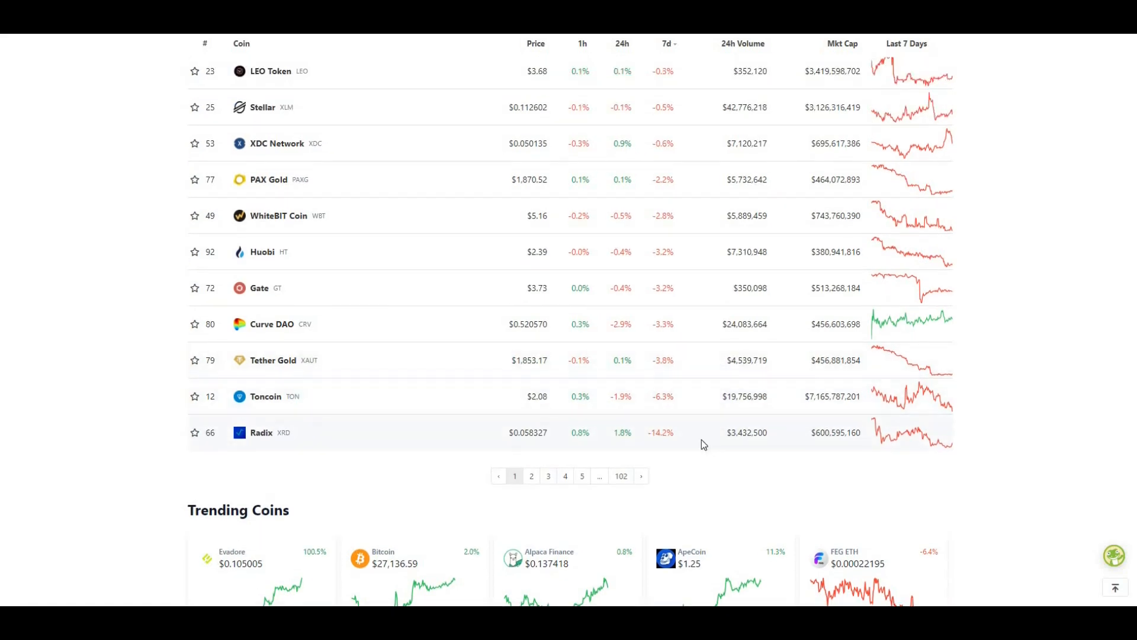
pyautogui.moveTo(681, 449)
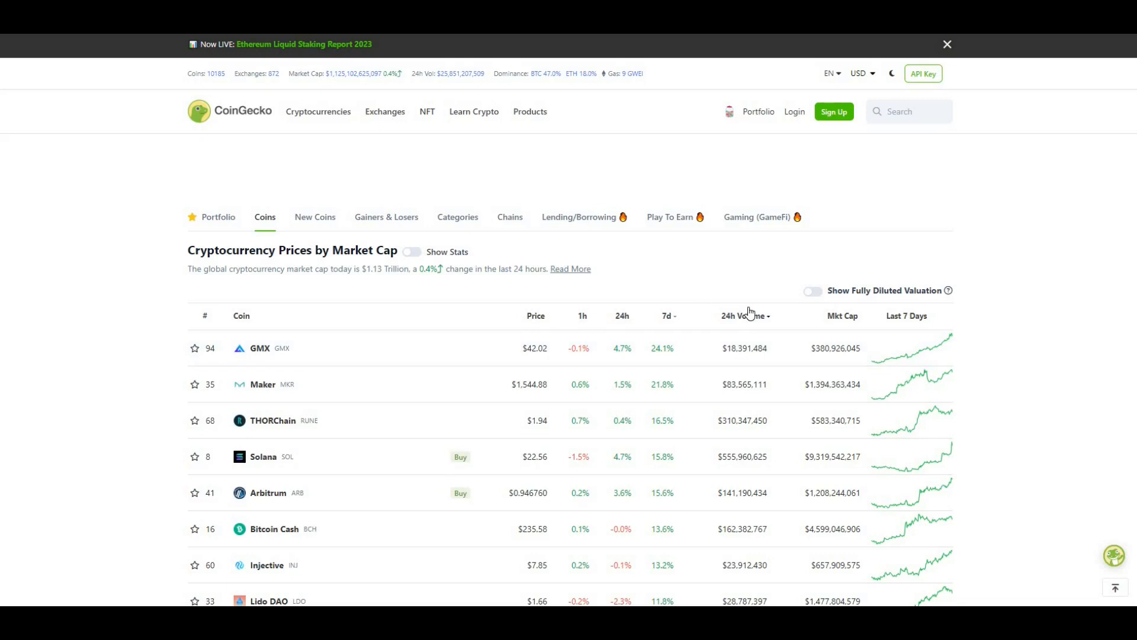
pyautogui.moveTo(711, 325)
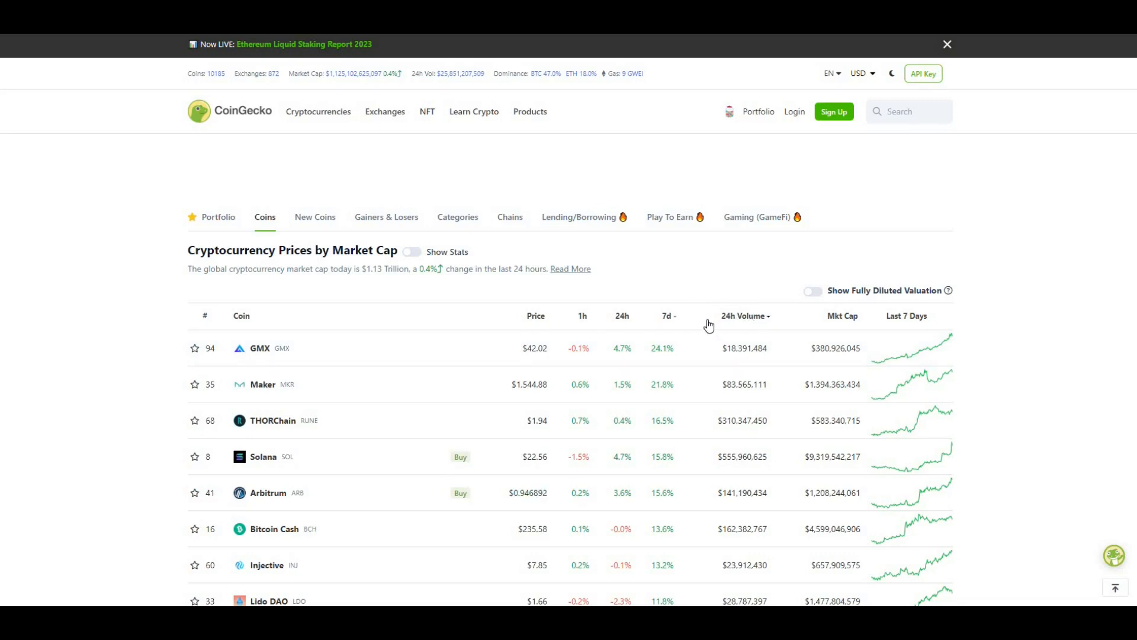
pyautogui.moveTo(934, 359)
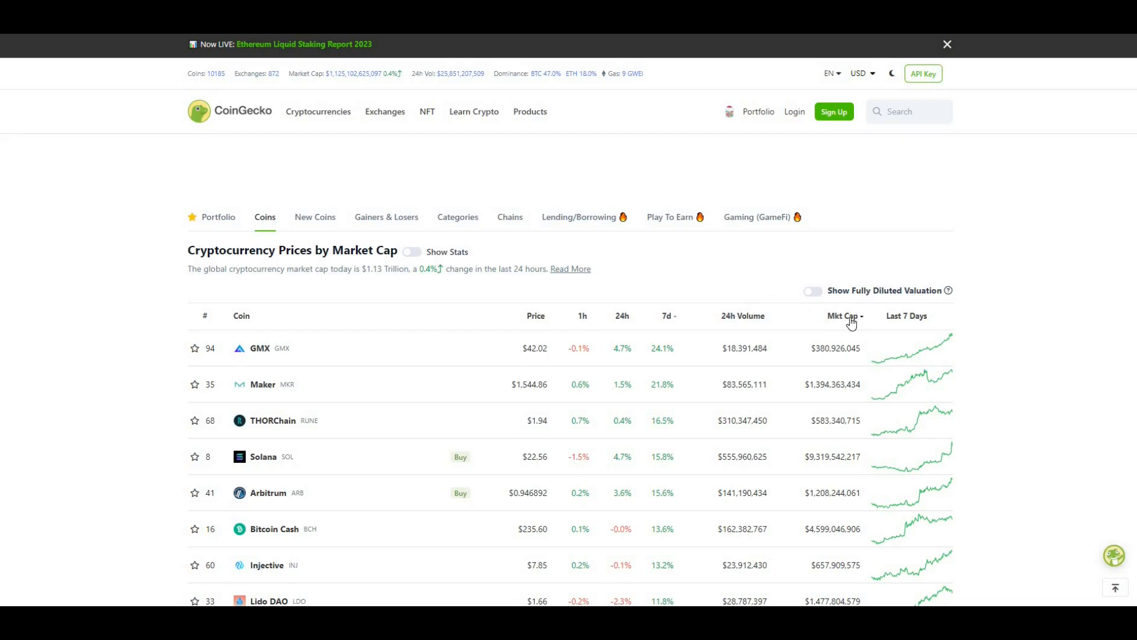
# Sort the coin table by Mkt Cap so Bitcoin, Ethereum and Tether lead
pyautogui.click(846, 316)
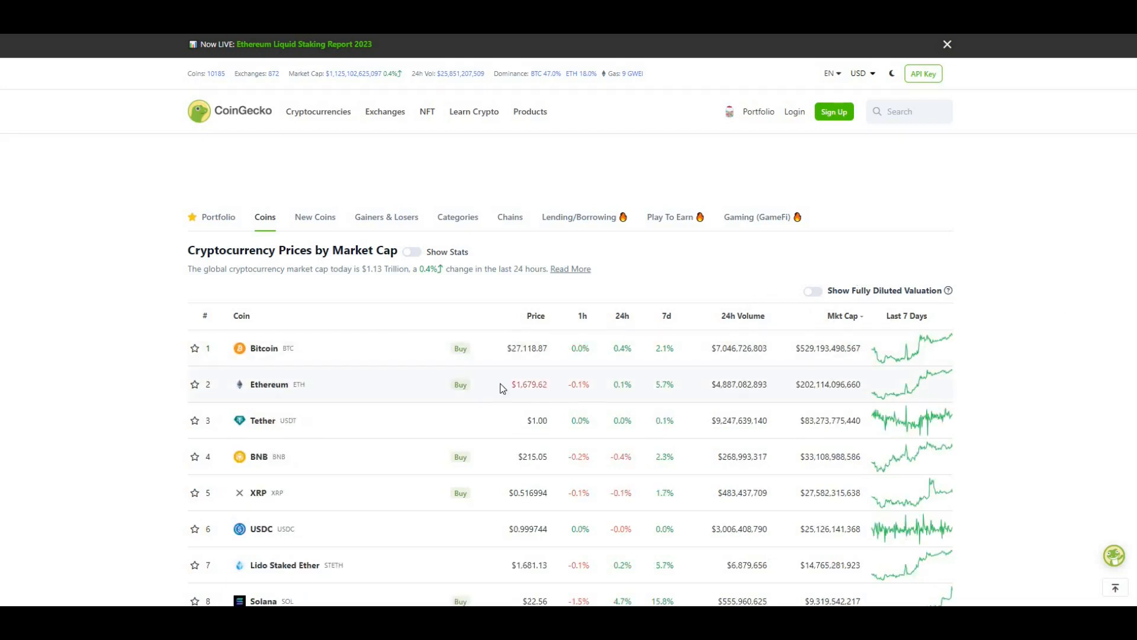
pyautogui.moveTo(726, 328)
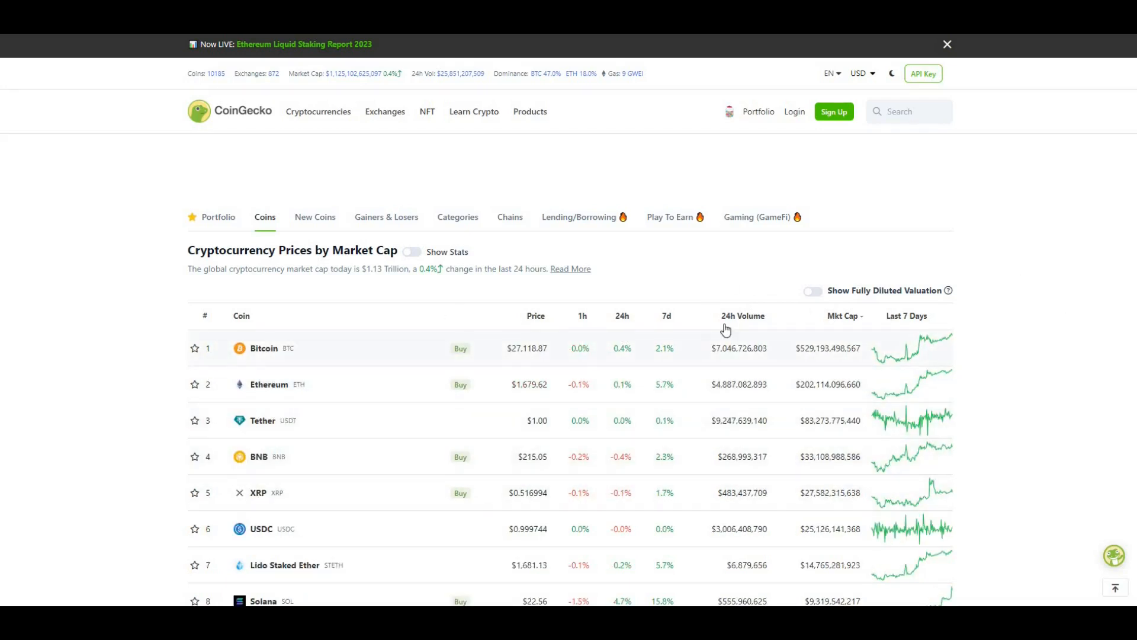
pyautogui.moveTo(698, 384)
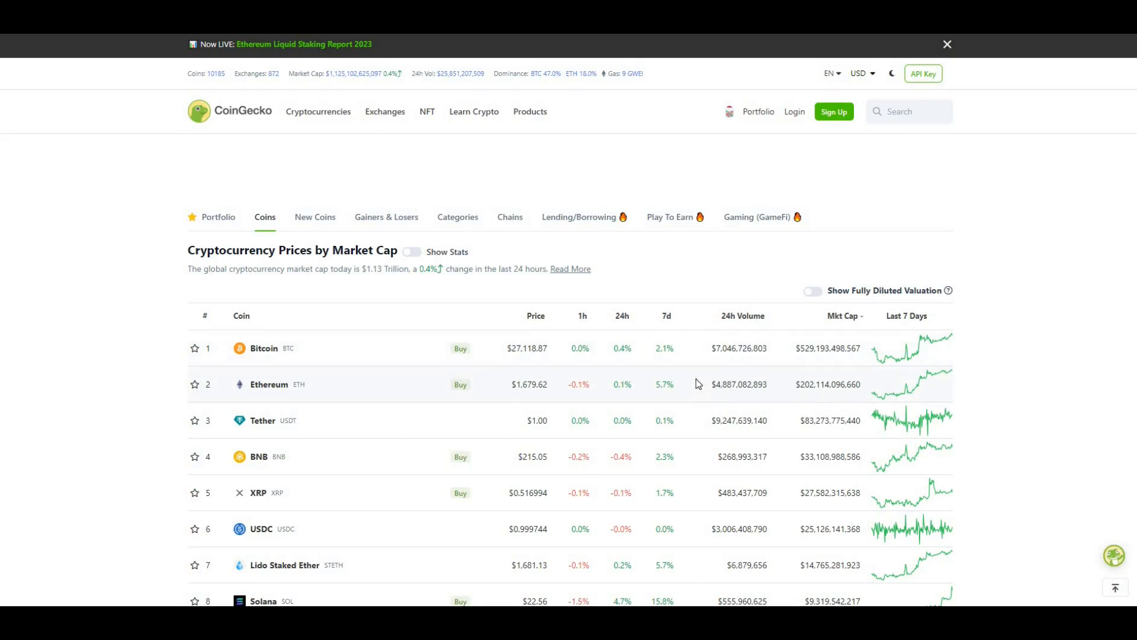
pyautogui.moveTo(724, 300)
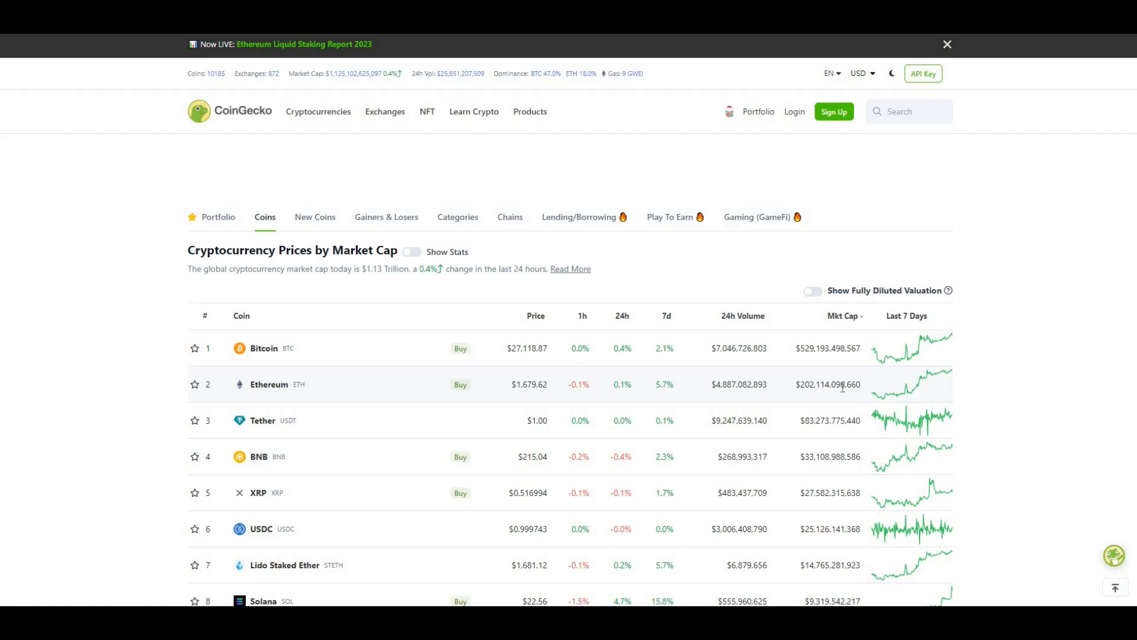
pyautogui.moveTo(863, 435)
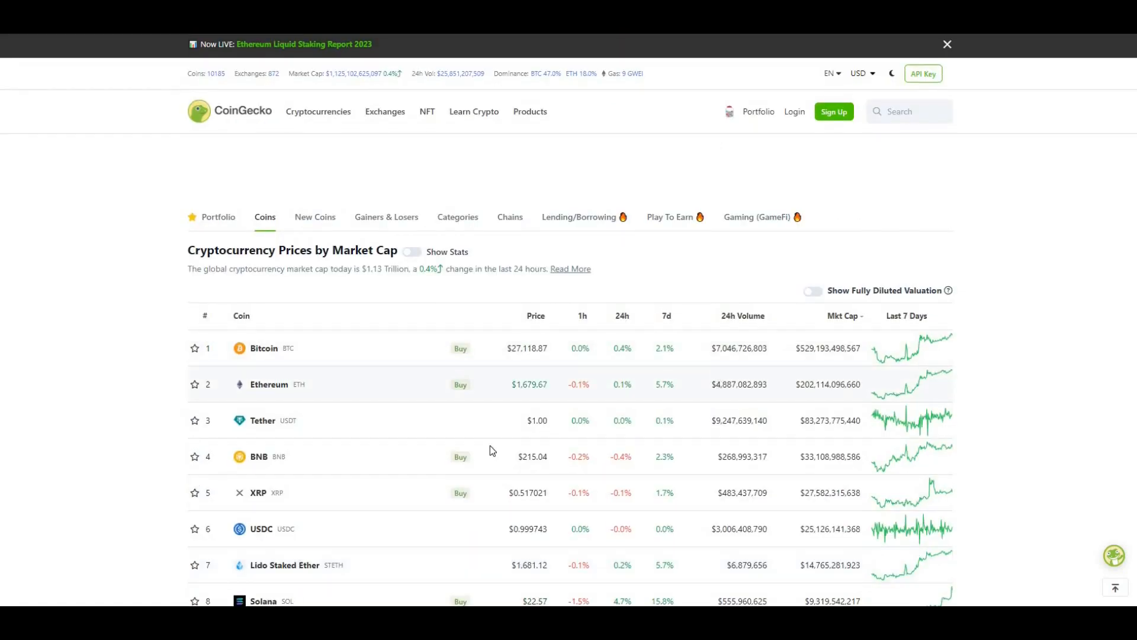
pyautogui.moveTo(729, 364)
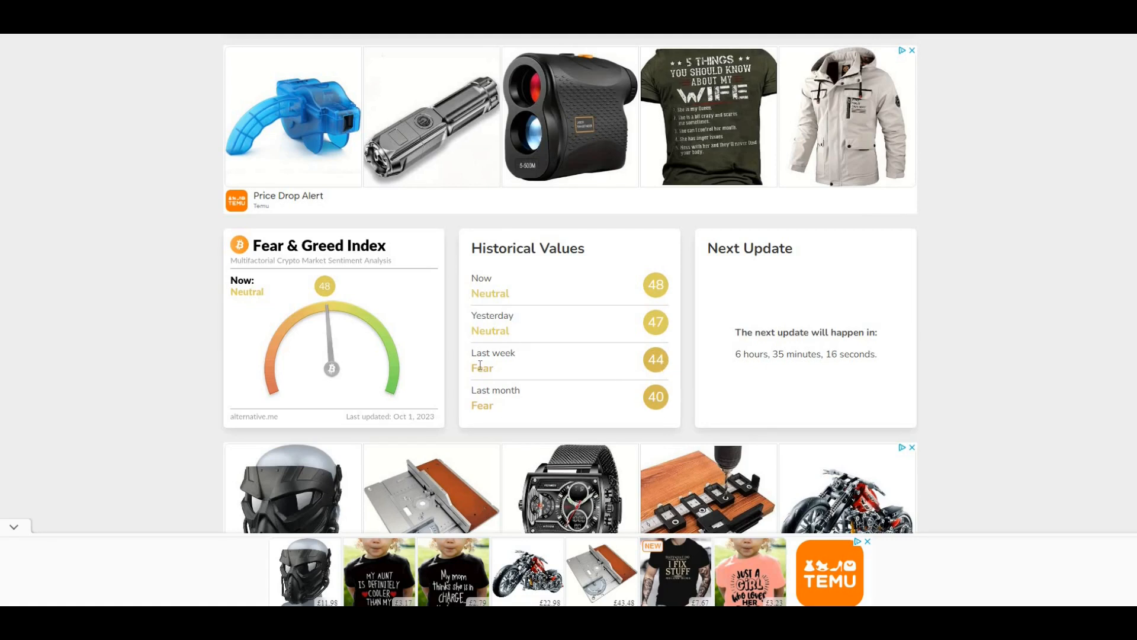
pyautogui.moveTo(355, 316)
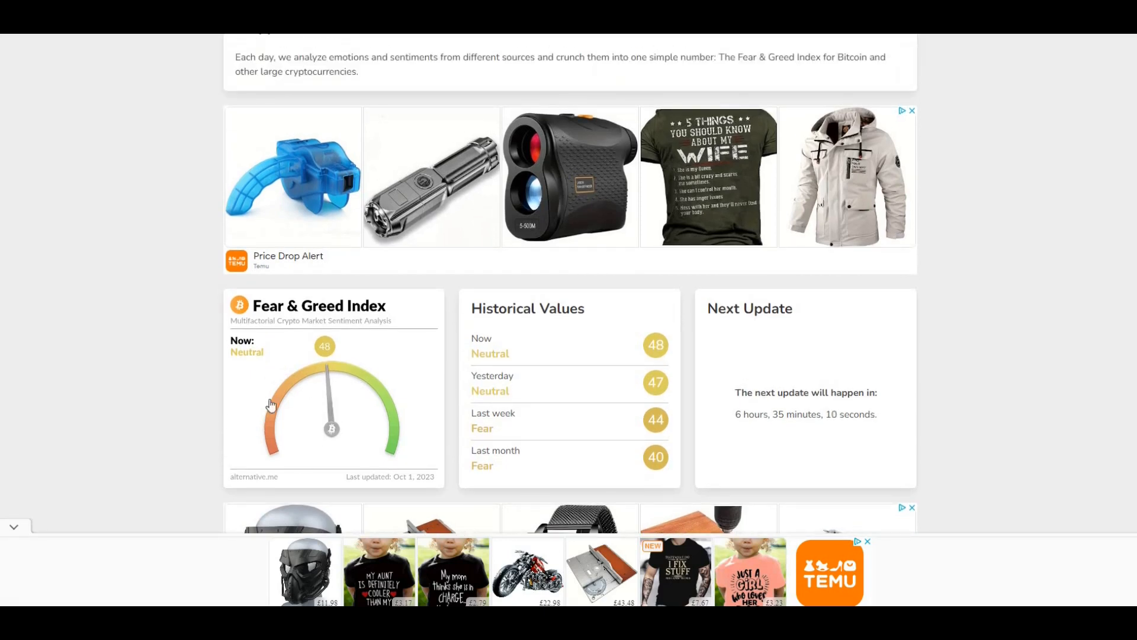
pyautogui.moveTo(327, 405)
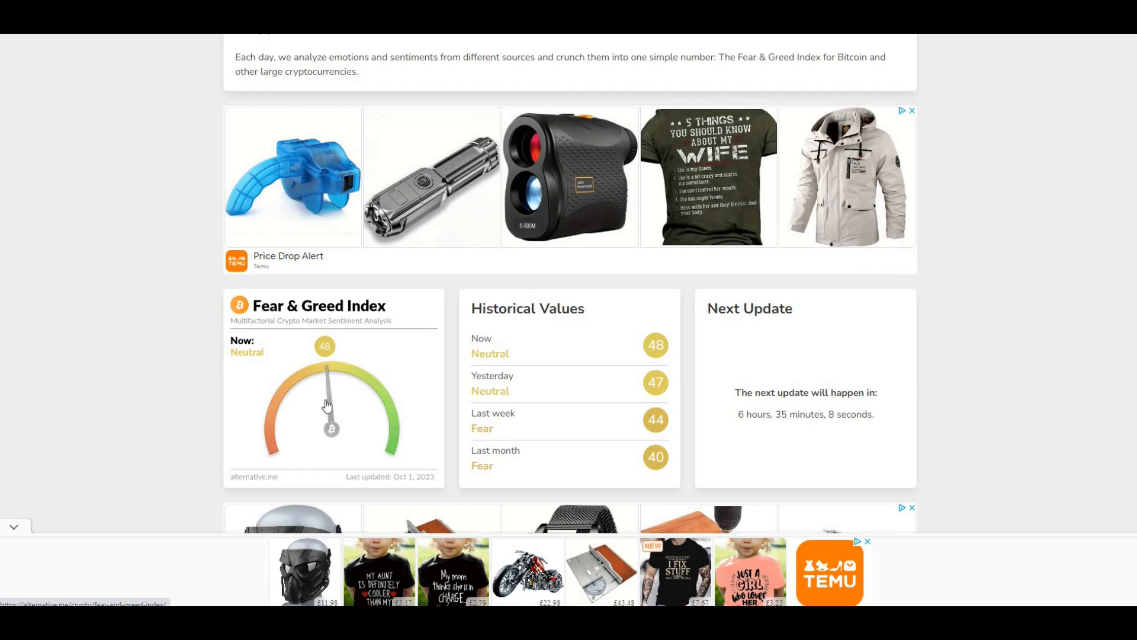
pyautogui.moveTo(297, 481)
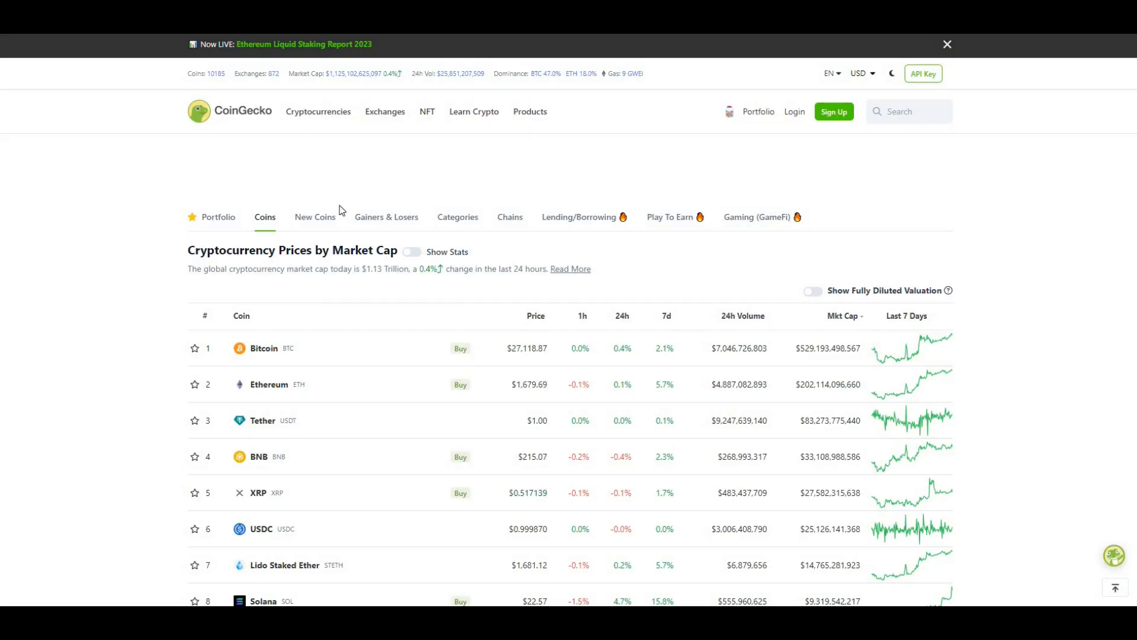
pyautogui.moveTo(393, 171)
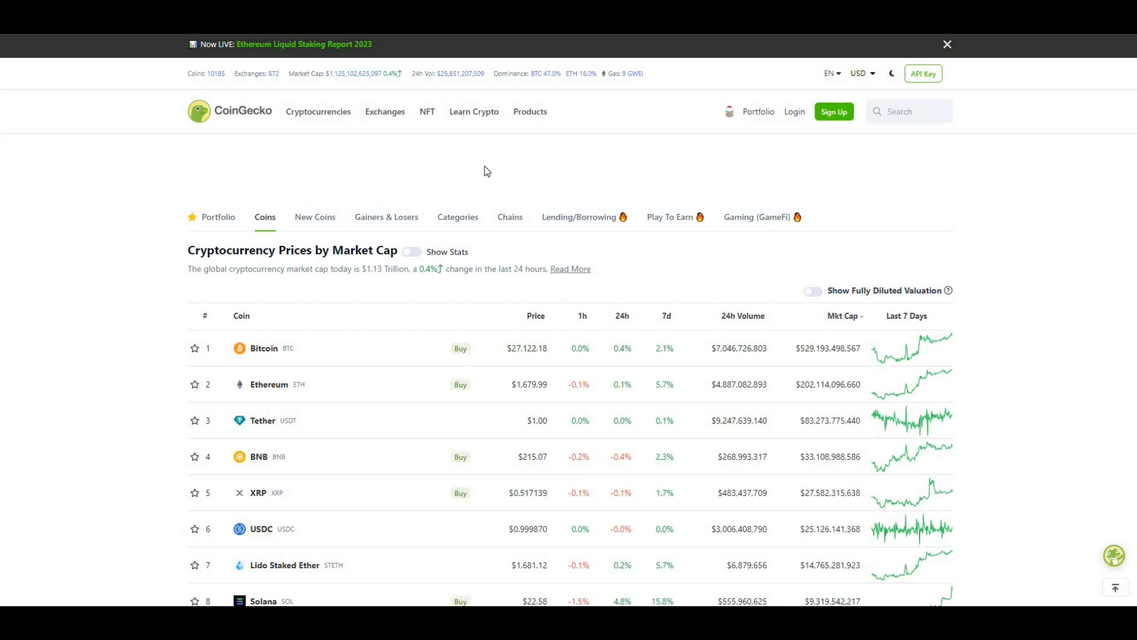
pyautogui.moveTo(473, 227)
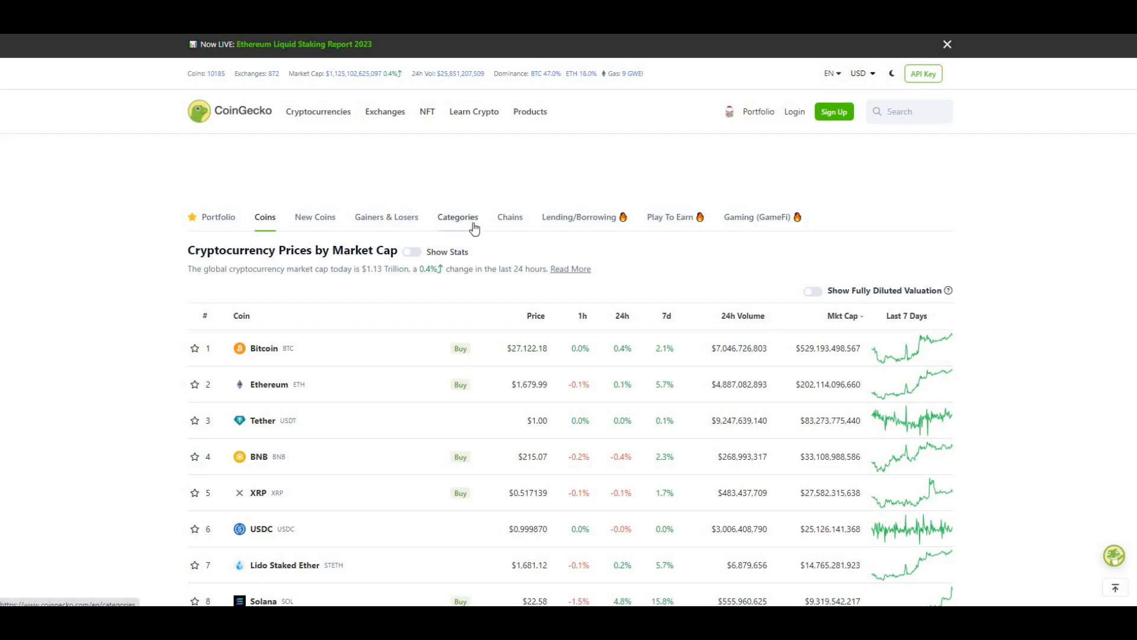
# Switch to the Categories tab and scroll down the categories-by-market-cap table
pyautogui.click(458, 217)
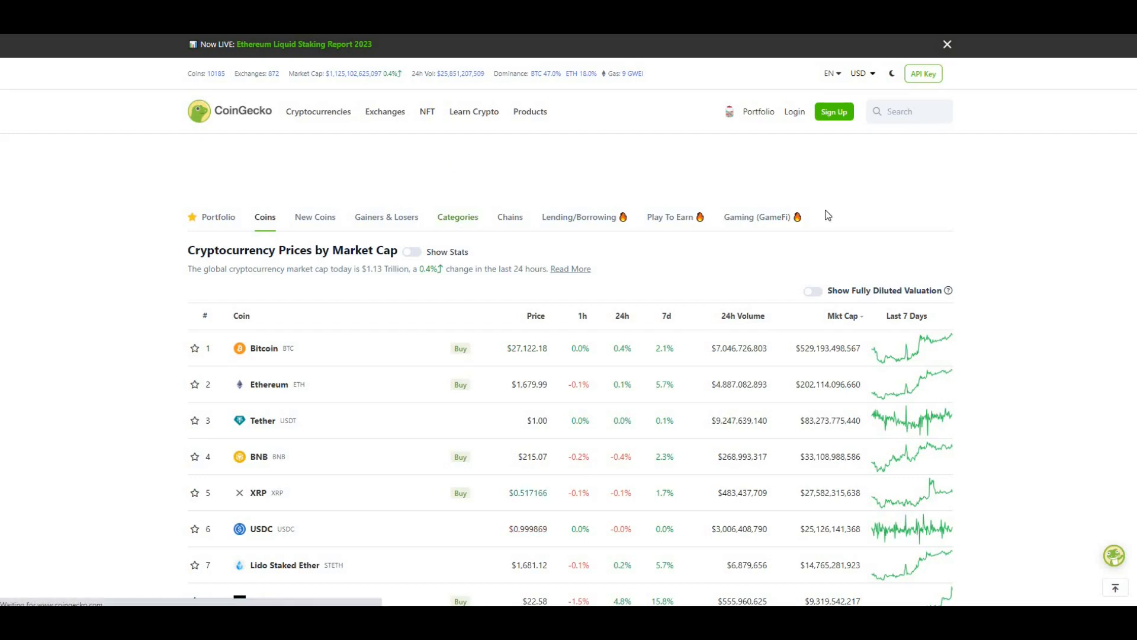
pyautogui.click(457, 217)
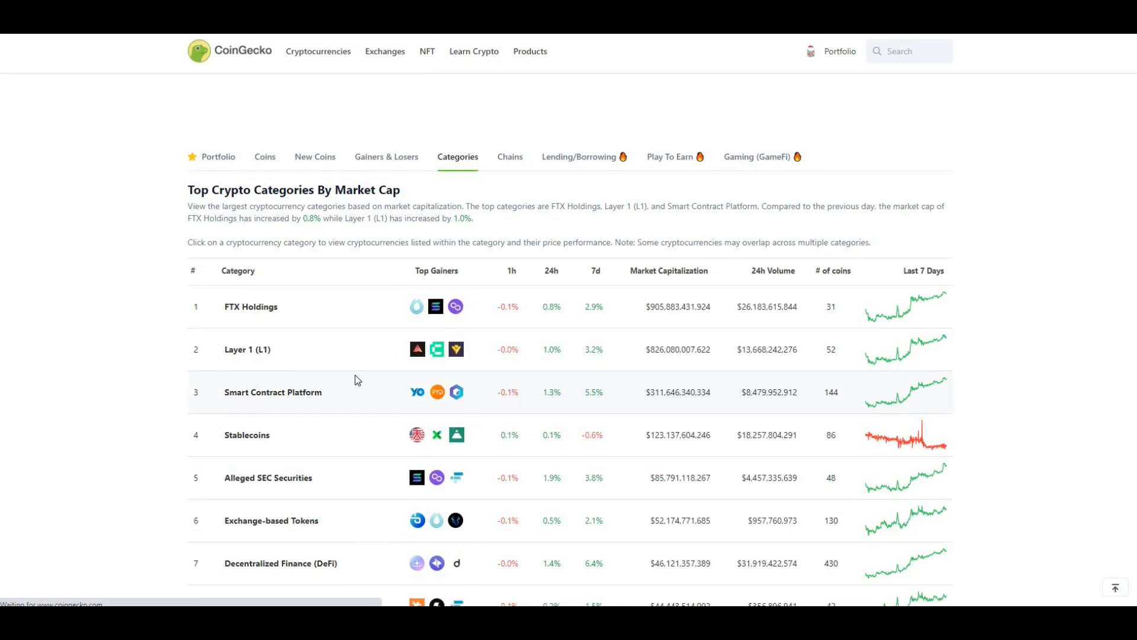
pyautogui.scroll(-3)
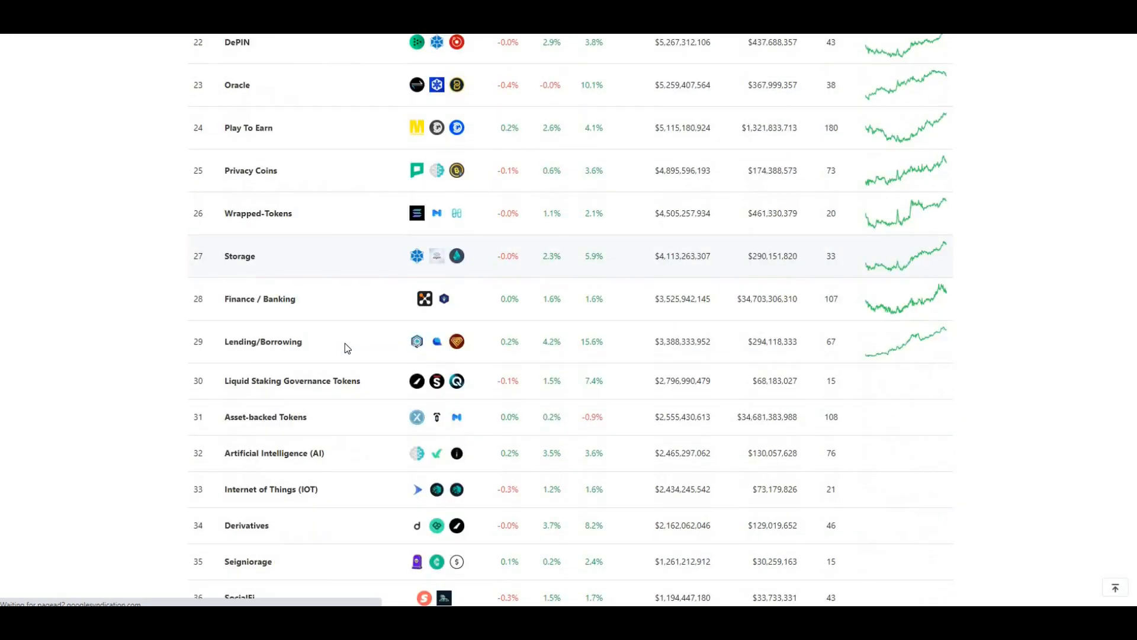
pyautogui.scroll(-3)
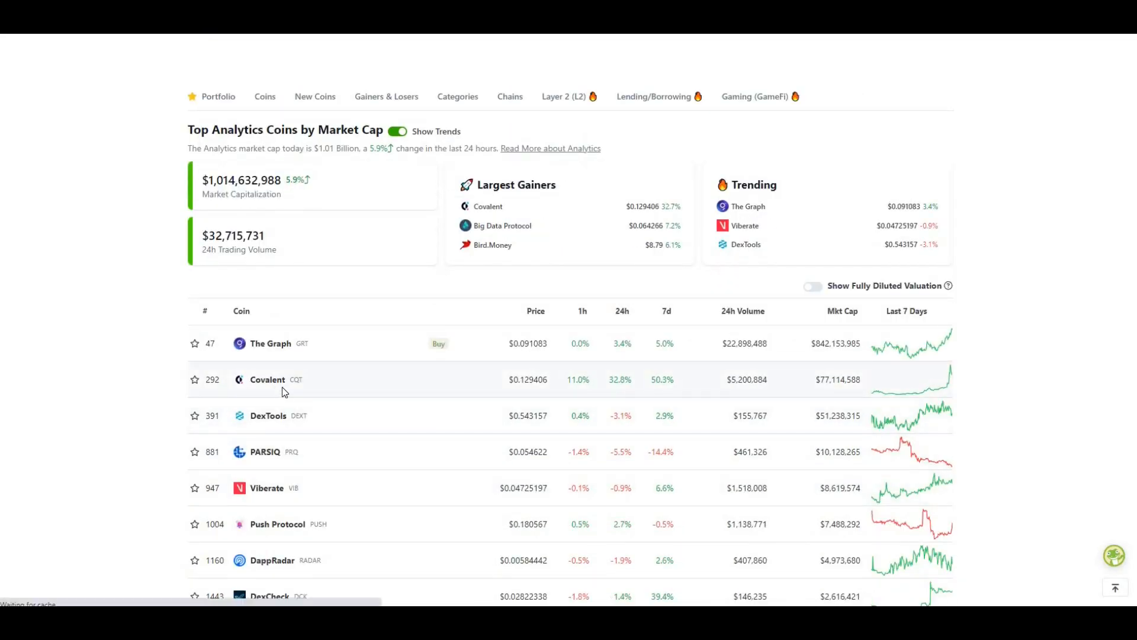
pyautogui.scroll(-3)
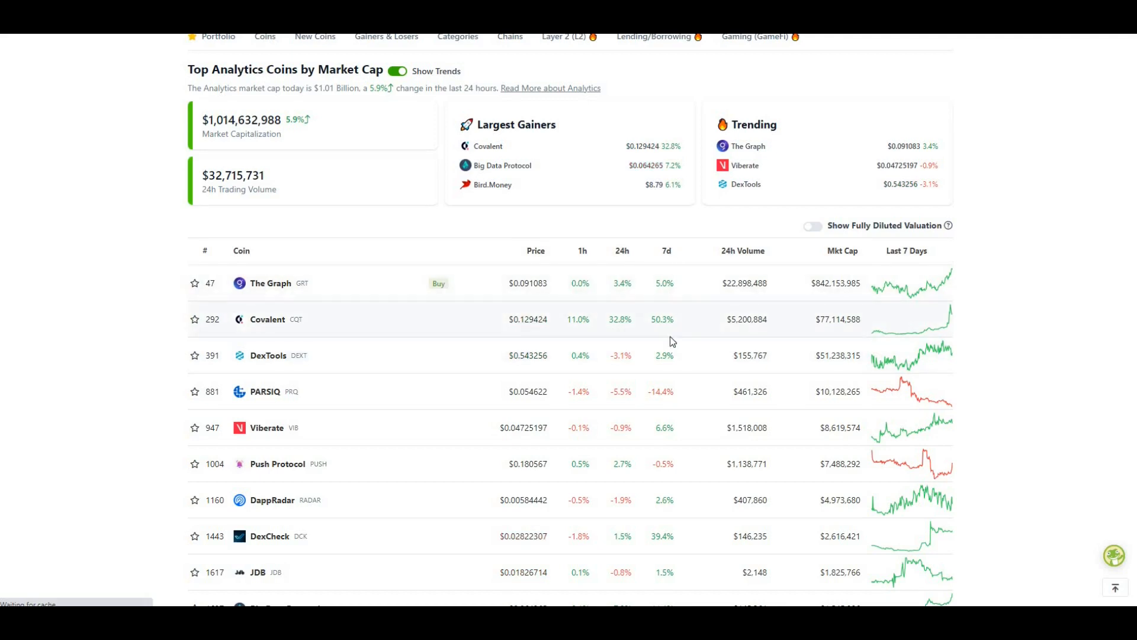
pyautogui.moveTo(670, 334)
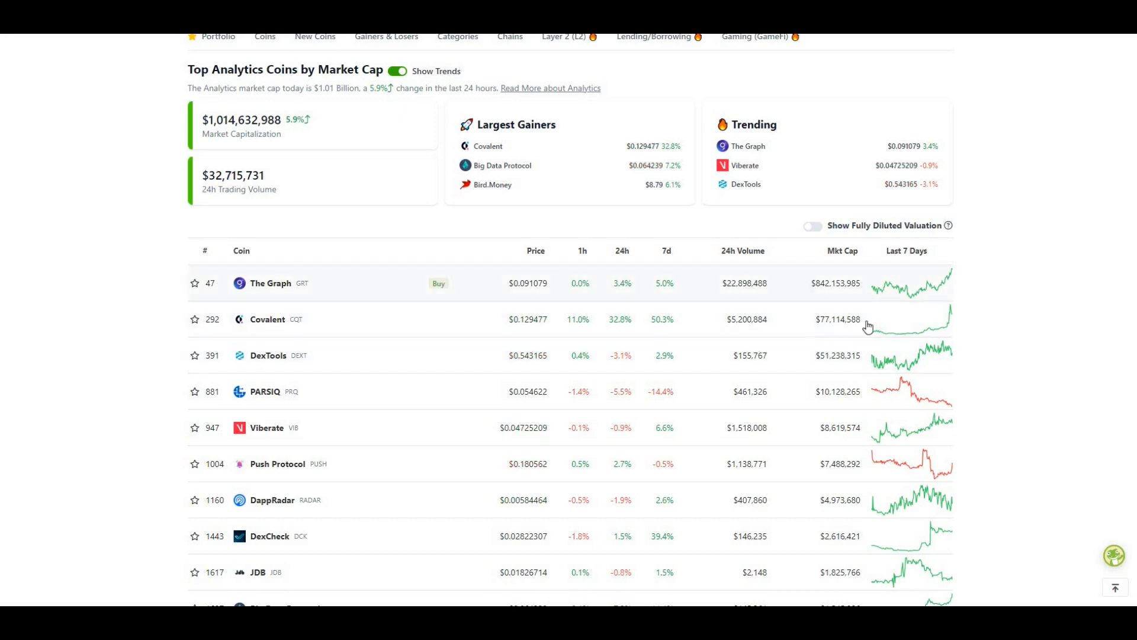
pyautogui.moveTo(851, 299)
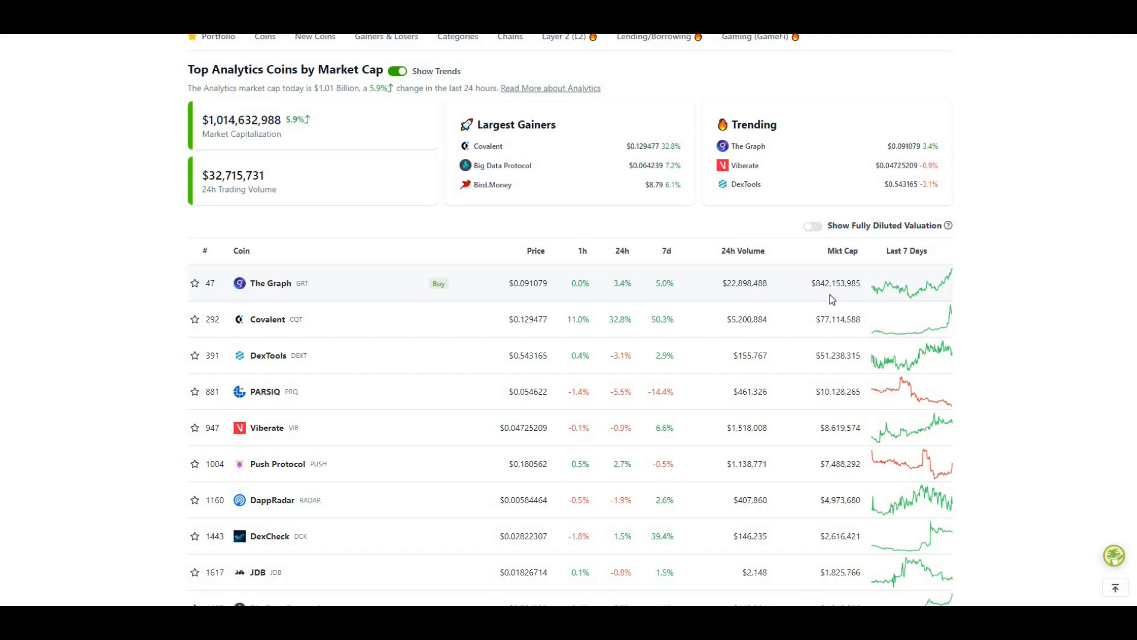
pyautogui.moveTo(802, 383)
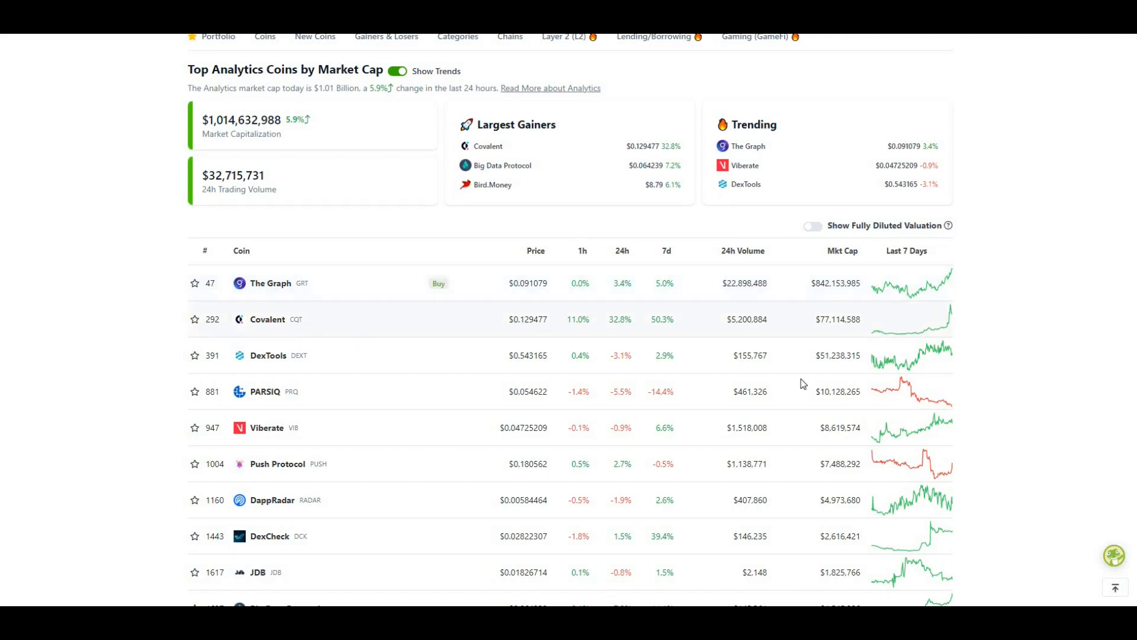
pyautogui.moveTo(850, 301)
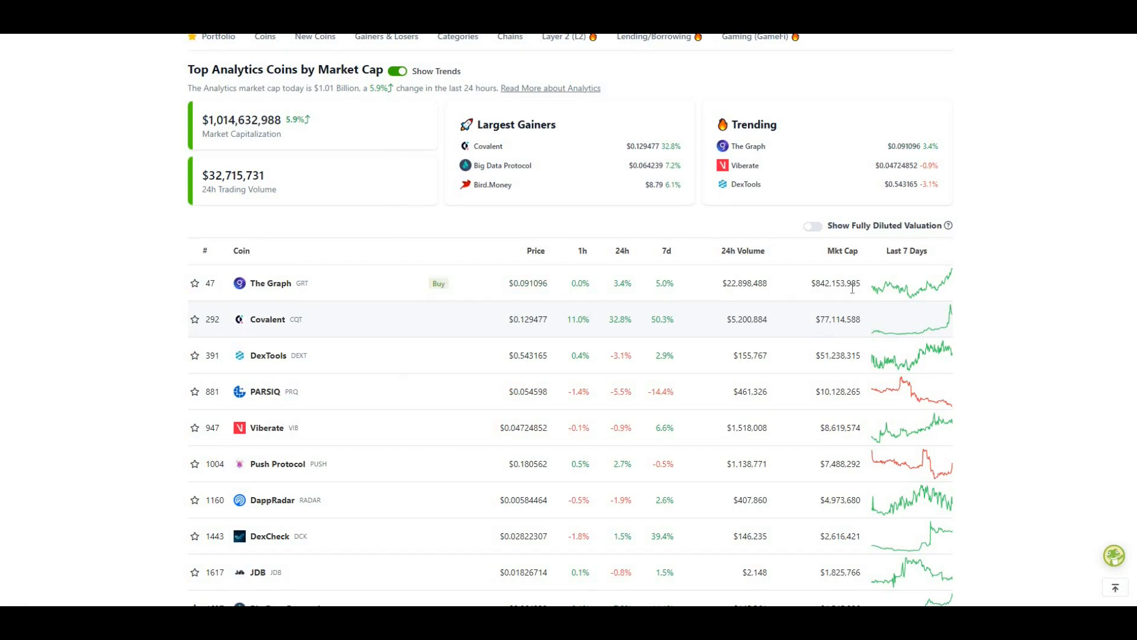
pyautogui.moveTo(603, 367)
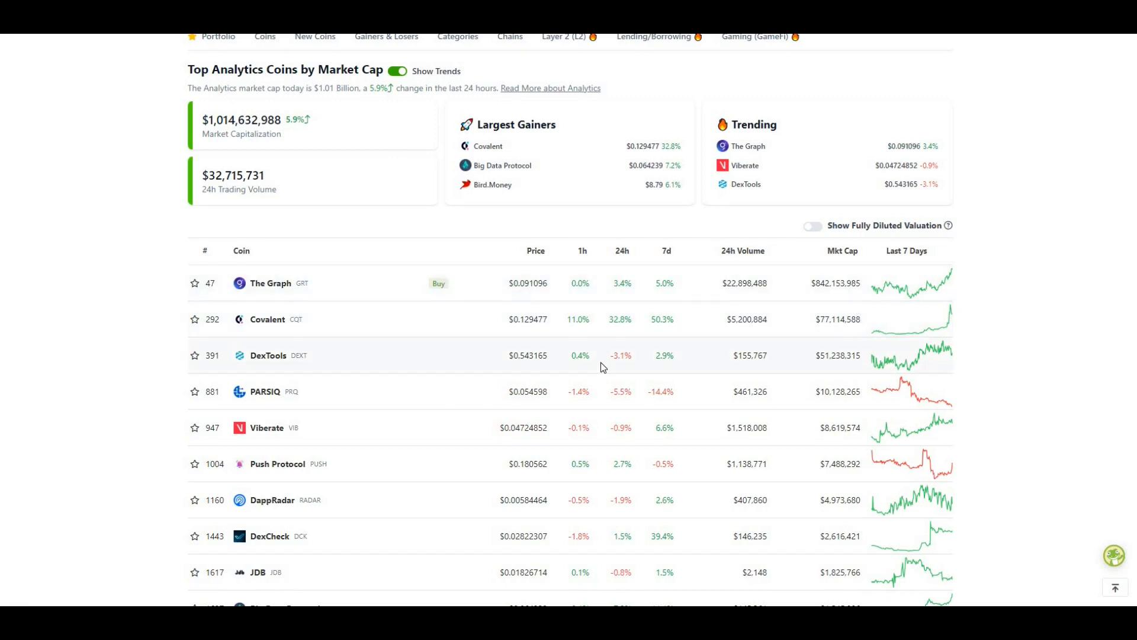
pyautogui.scroll(3)
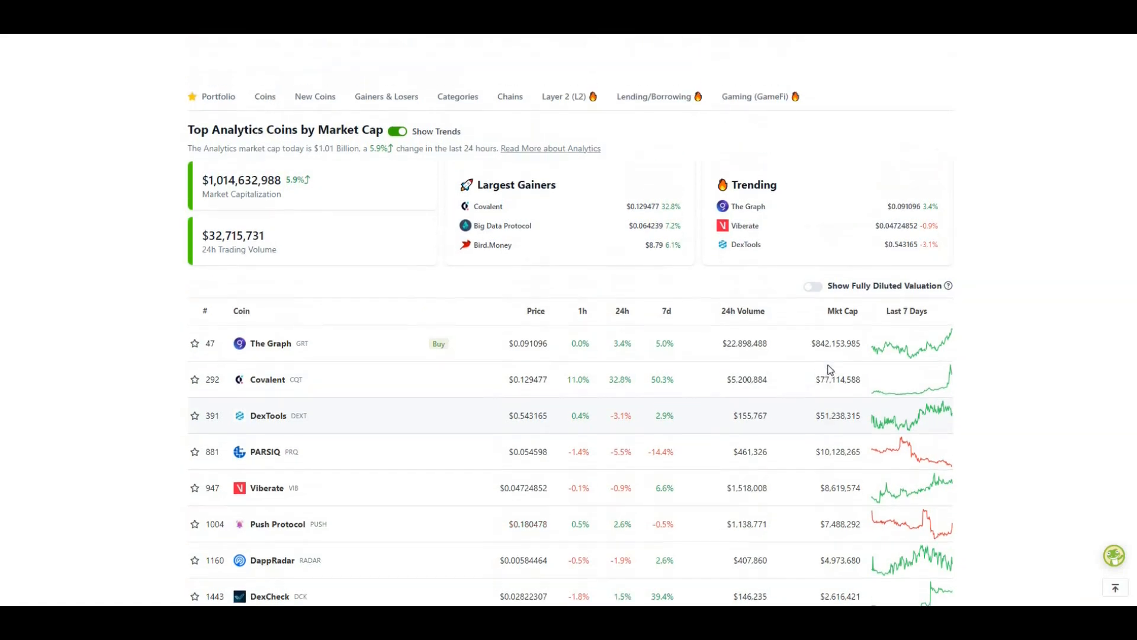
pyautogui.scroll(-3)
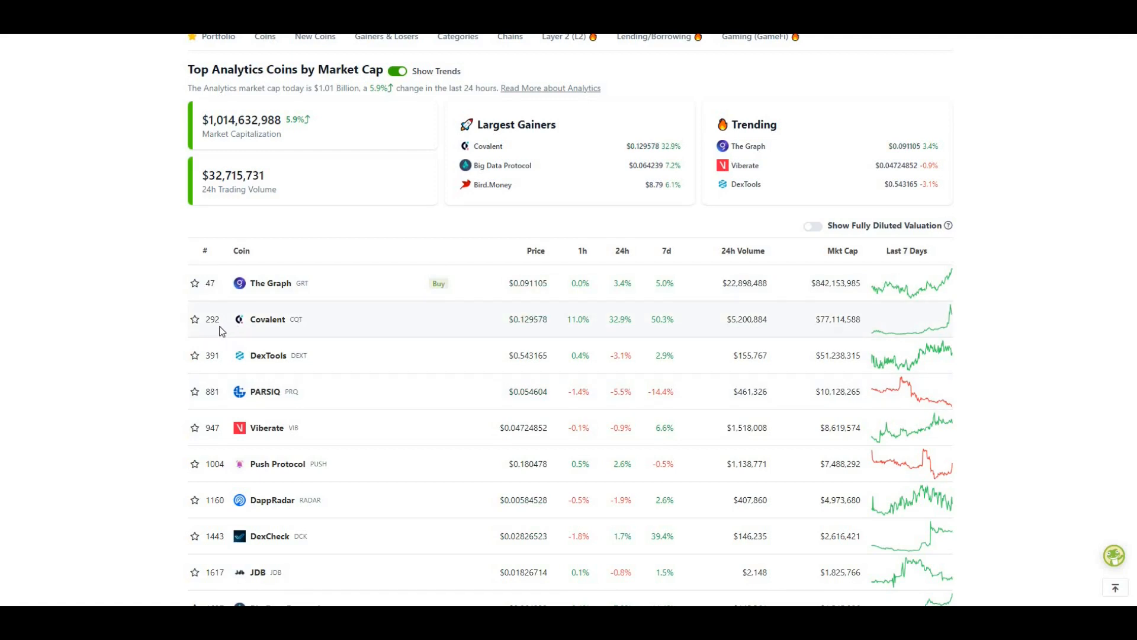
pyautogui.moveTo(237, 340)
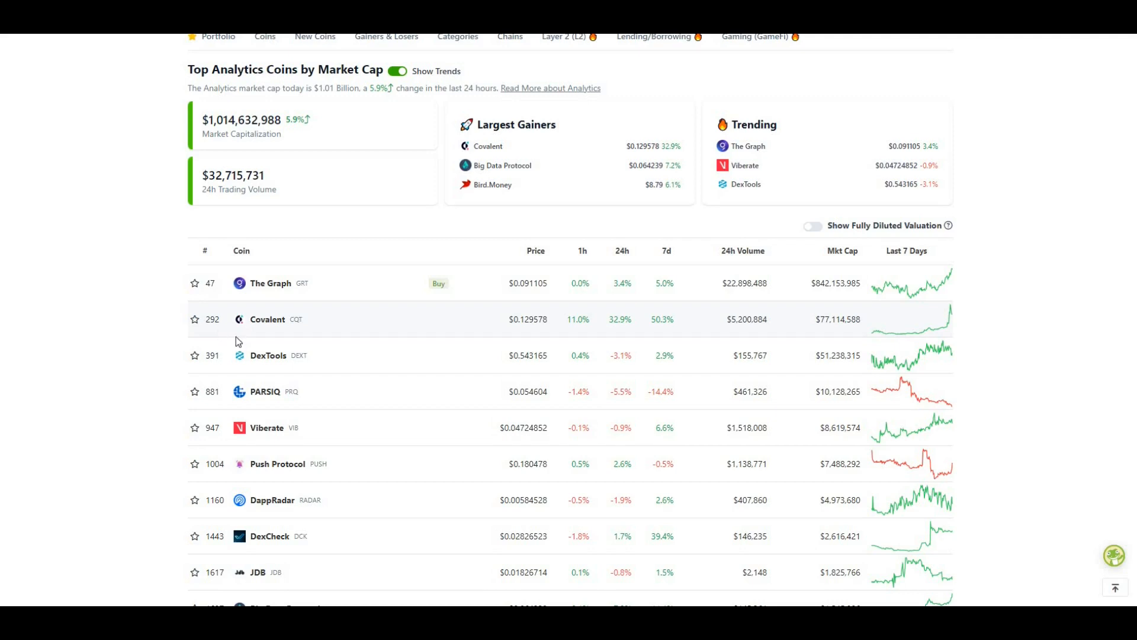
pyautogui.moveTo(804, 311)
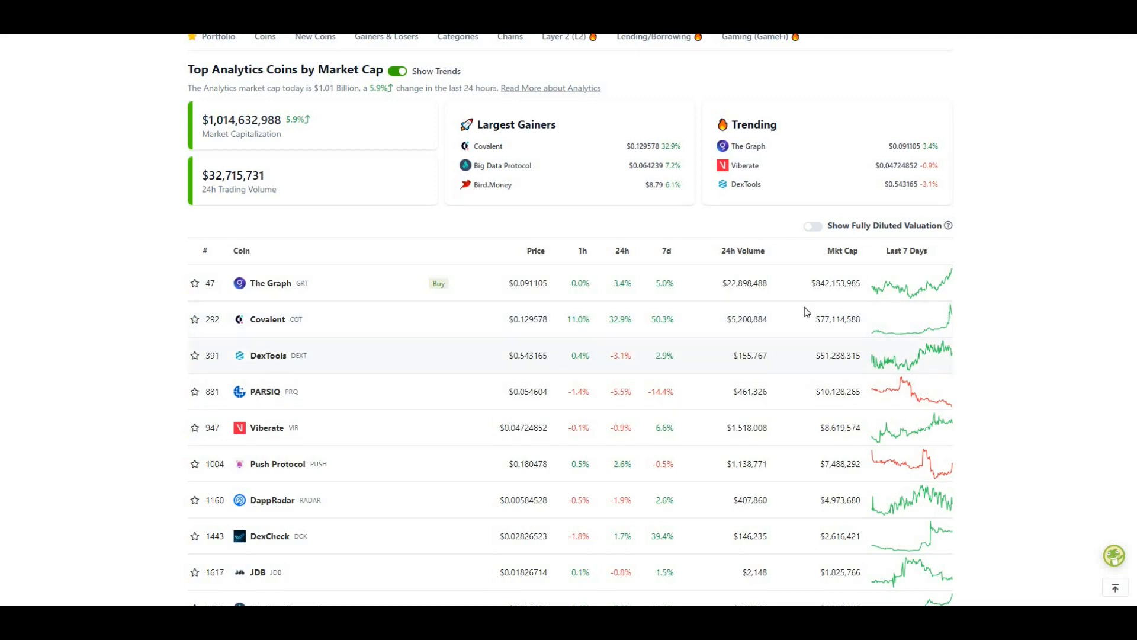
pyautogui.moveTo(767, 338)
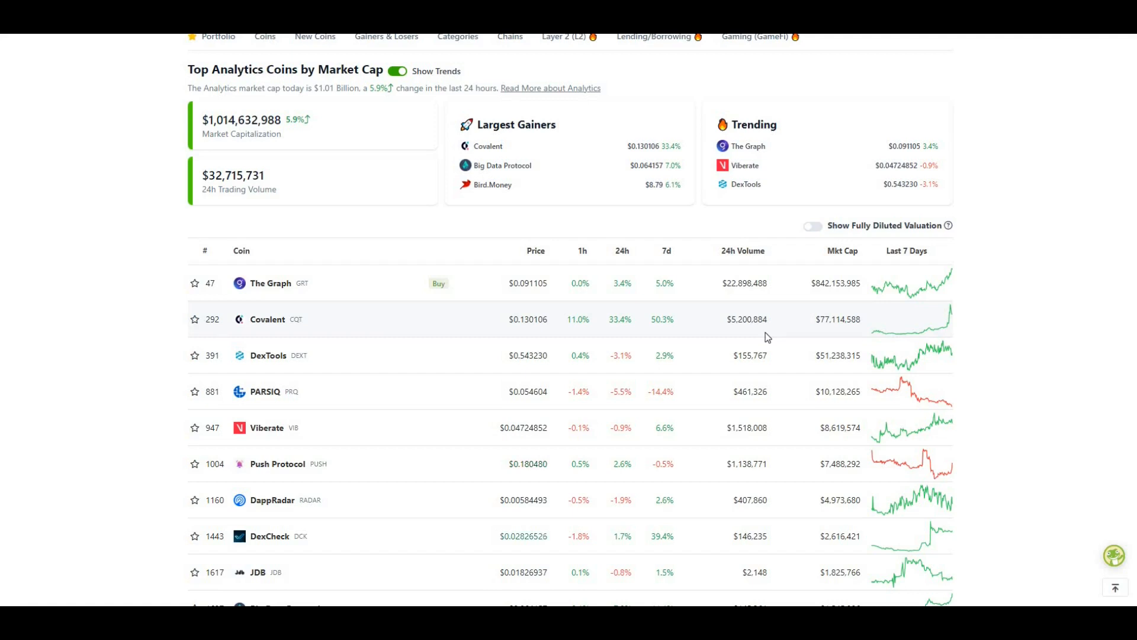
pyautogui.moveTo(280, 311)
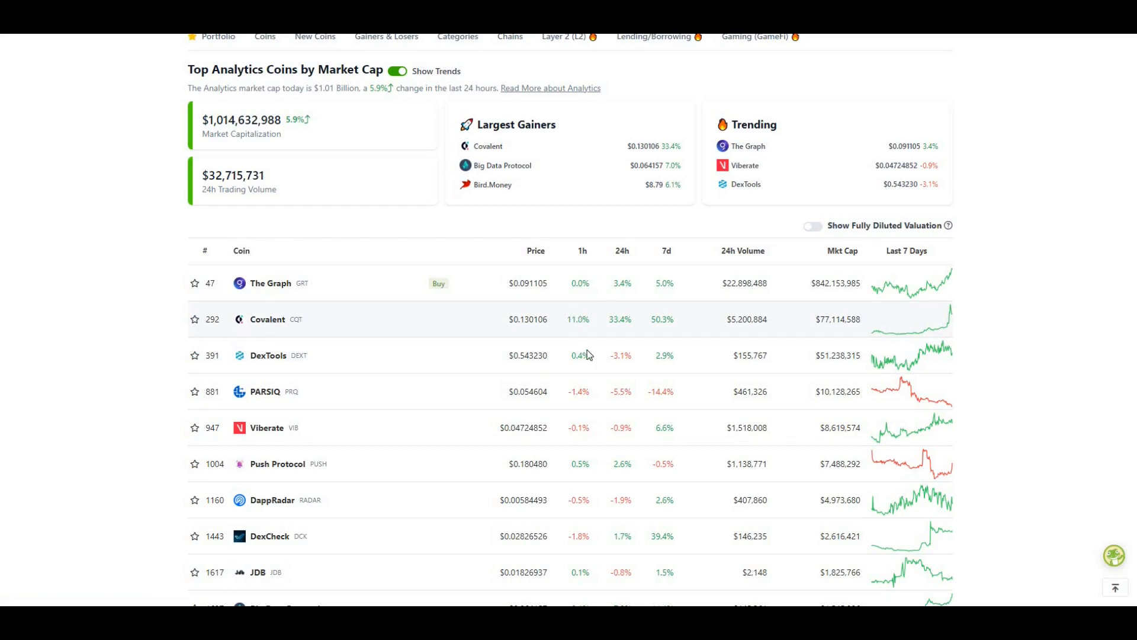
# Open Covalent (CQT) from the Analytics table and scroll to its price chart
pyautogui.click(267, 319)
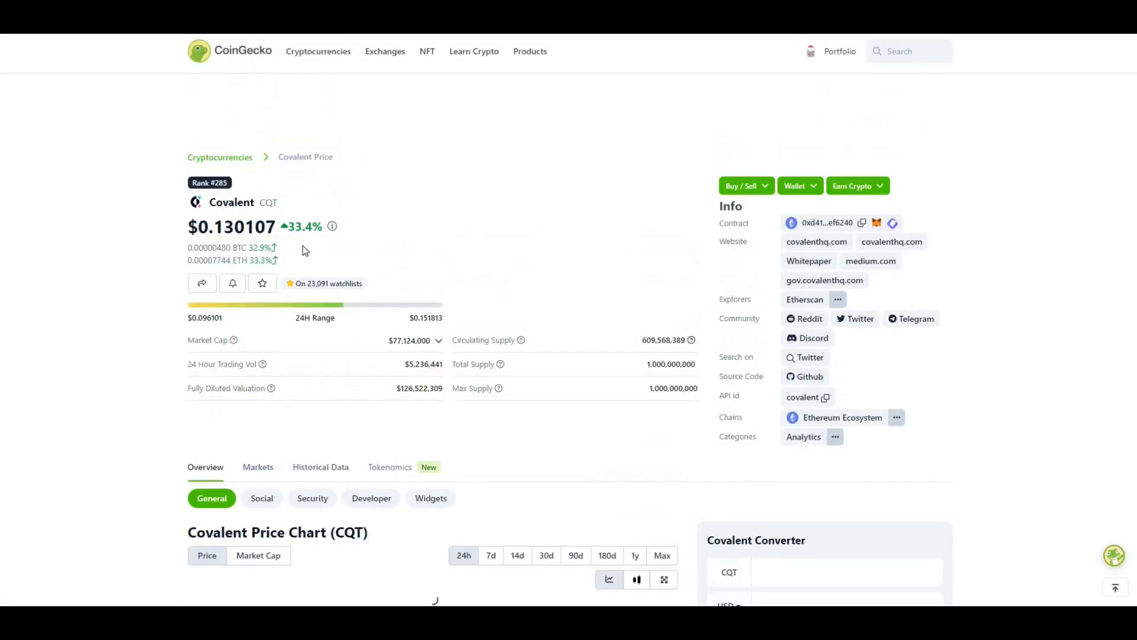
pyautogui.scroll(-3)
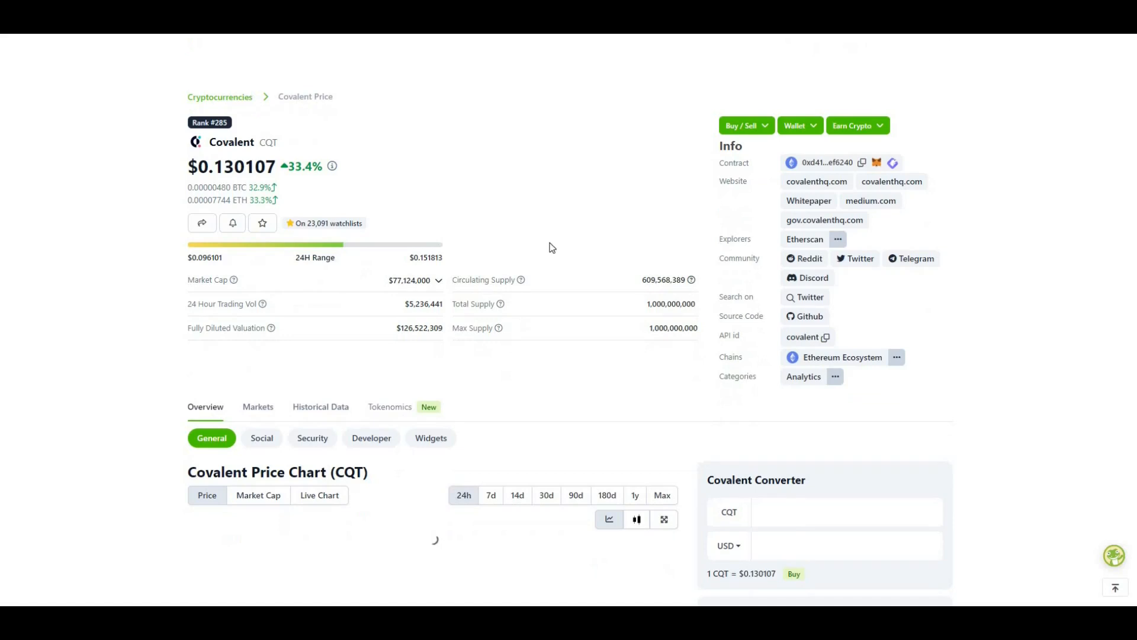
pyautogui.moveTo(691, 279)
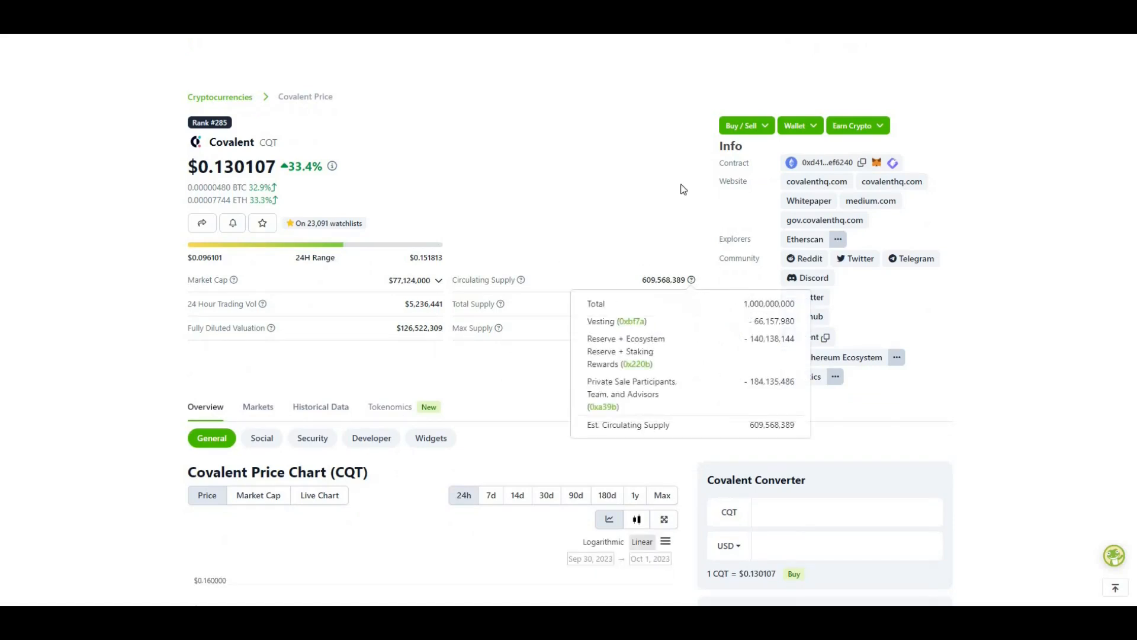
pyautogui.moveTo(592, 375)
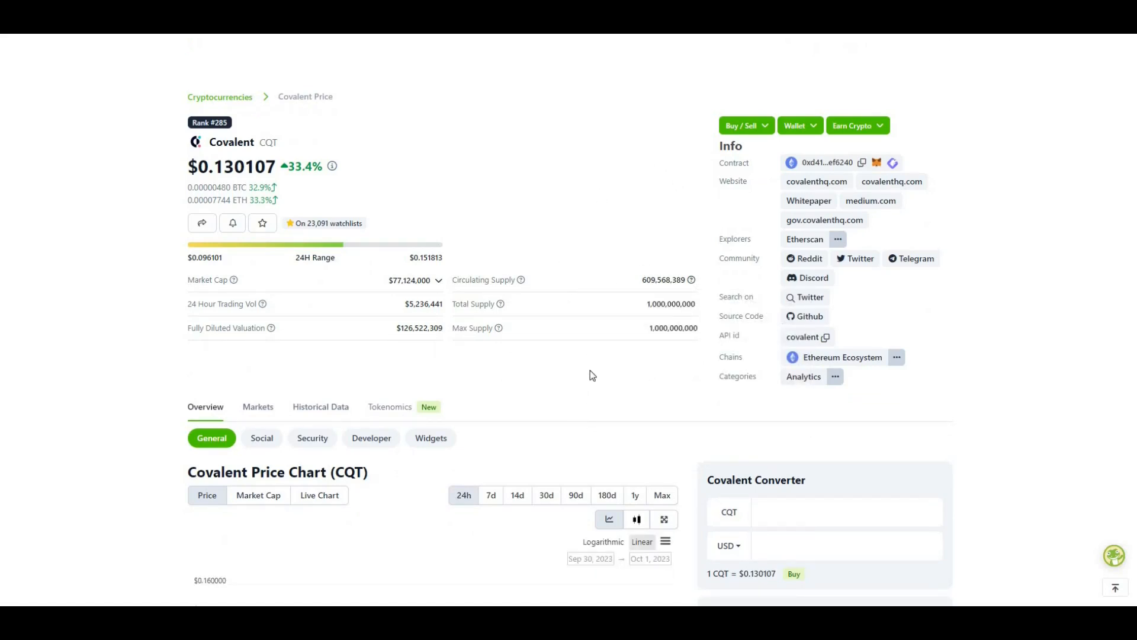
pyautogui.scroll(-3)
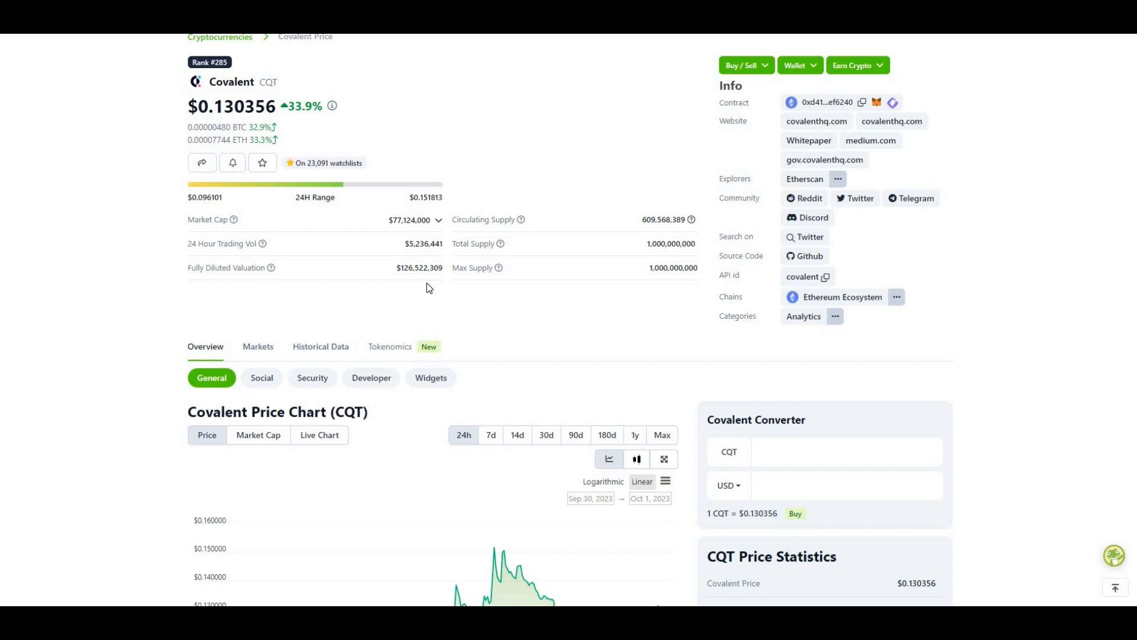
pyautogui.moveTo(461, 280)
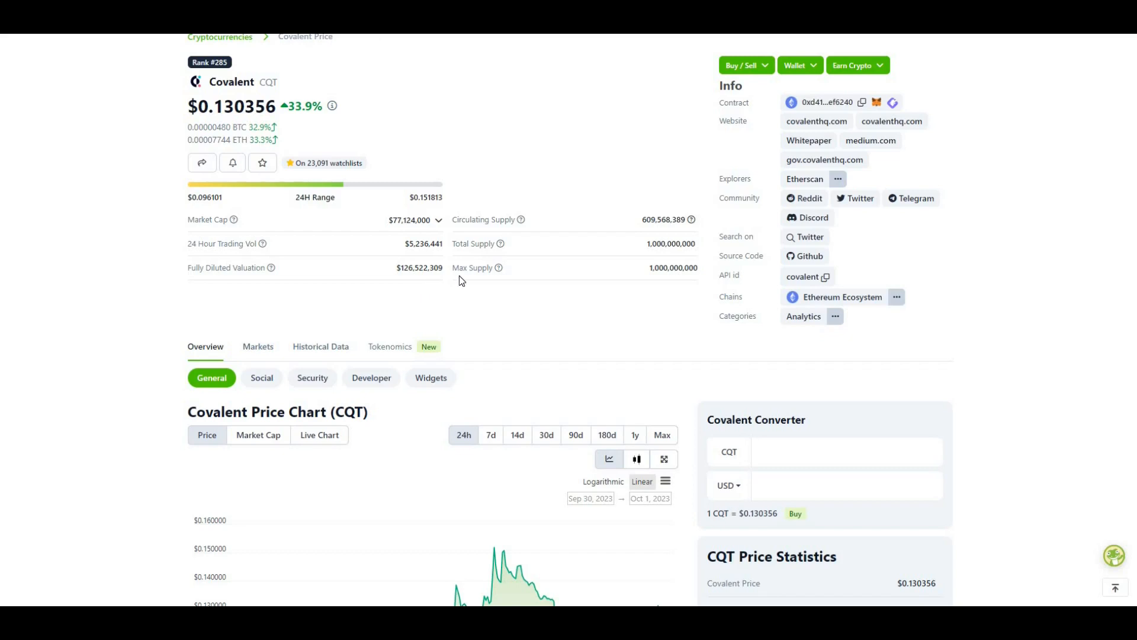
pyautogui.moveTo(542, 306)
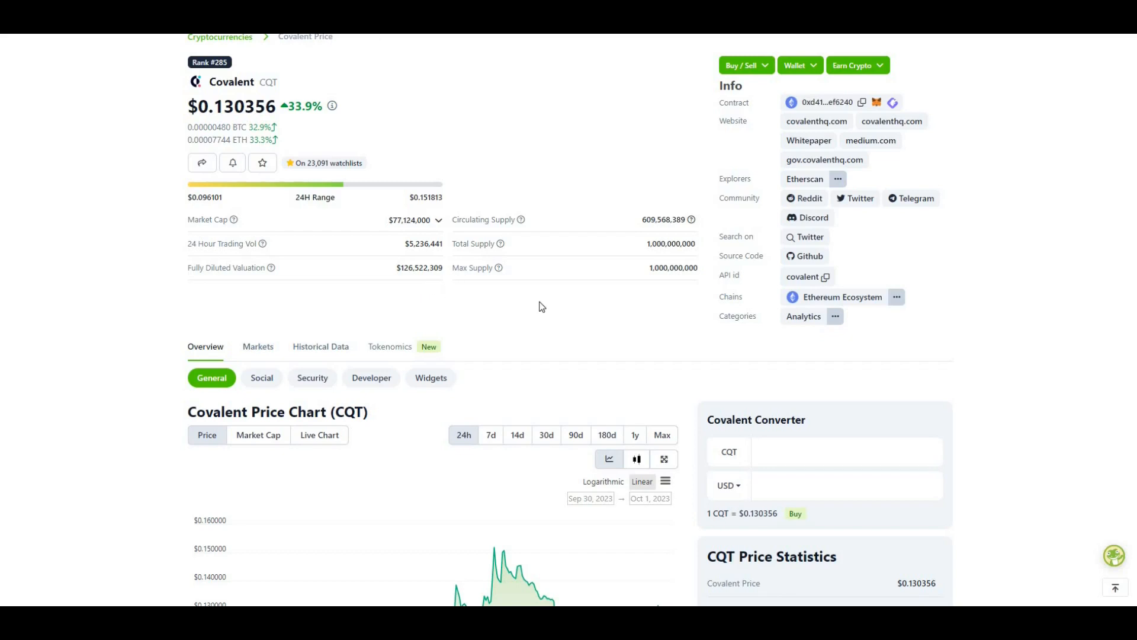
pyautogui.moveTo(504, 308)
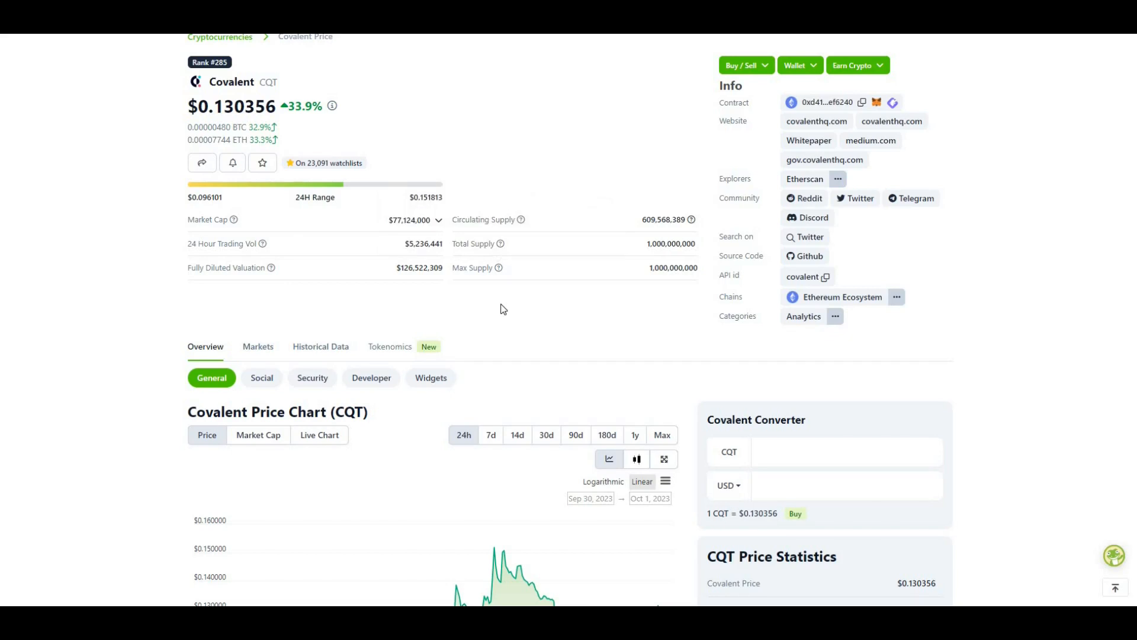
pyautogui.moveTo(436, 189)
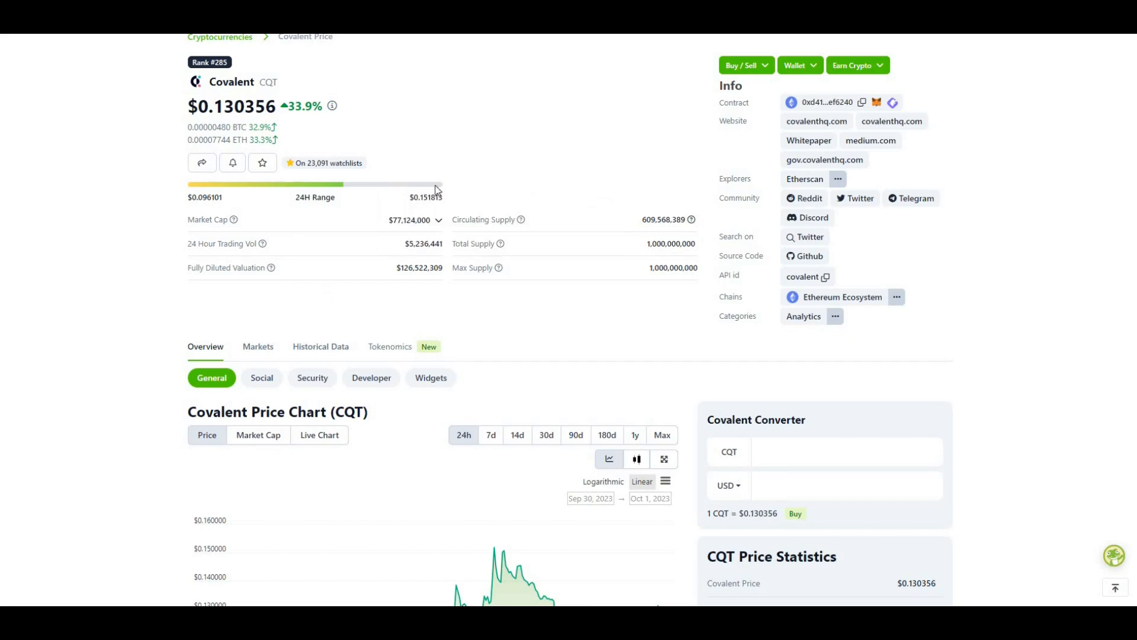
pyautogui.scroll(-3)
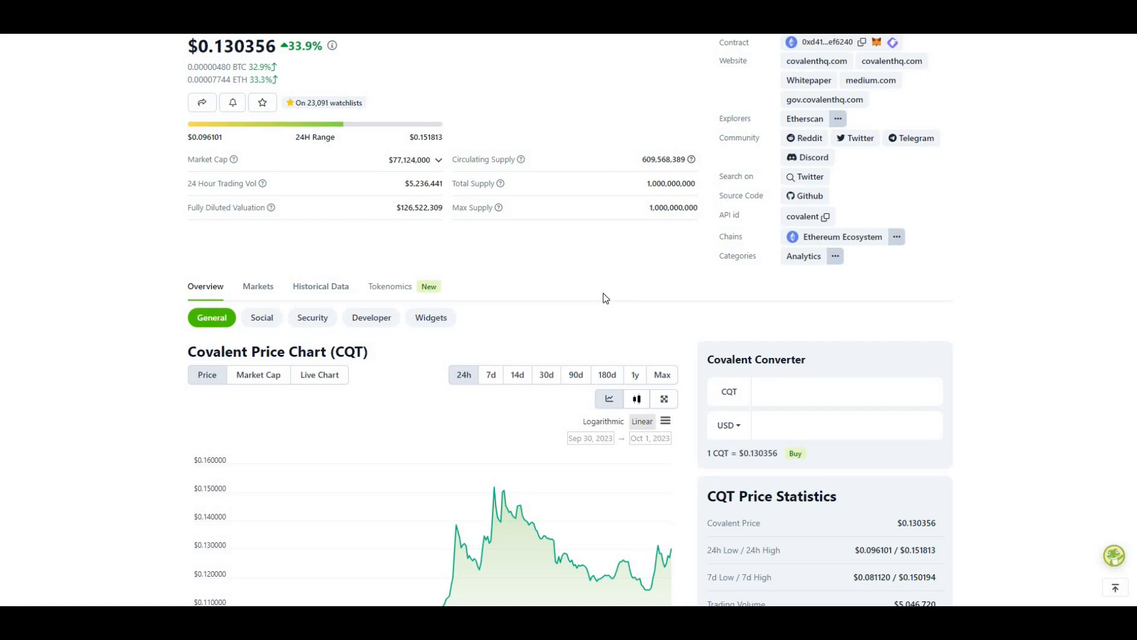
# Scroll down to CQT's all-time high and performance percentages below the chart
pyautogui.scroll(-3)
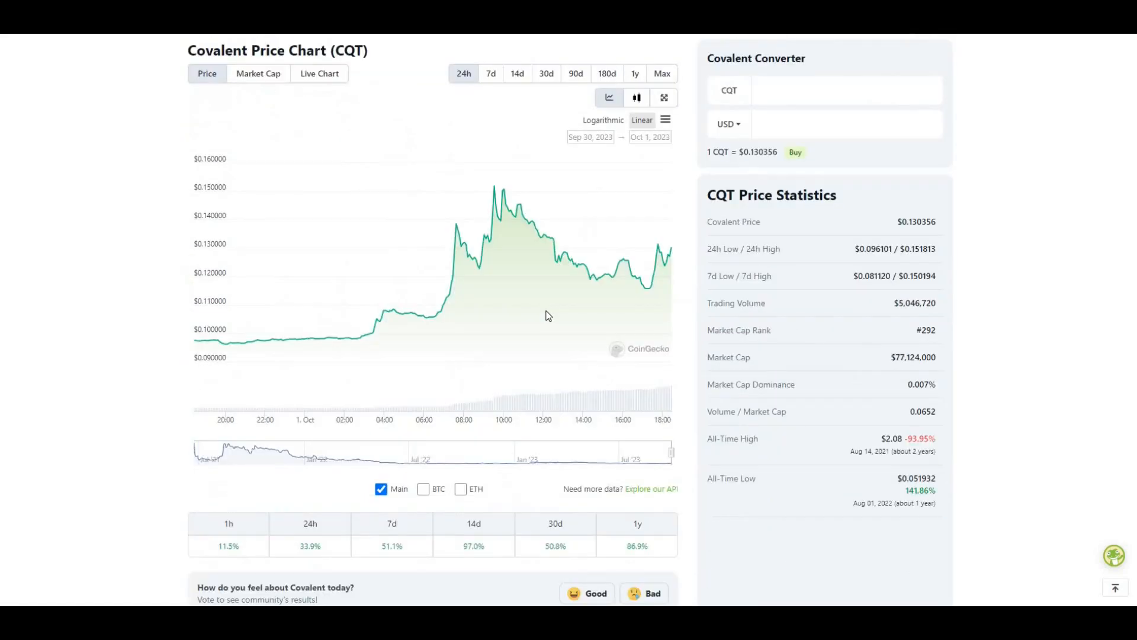
pyautogui.scroll(-3)
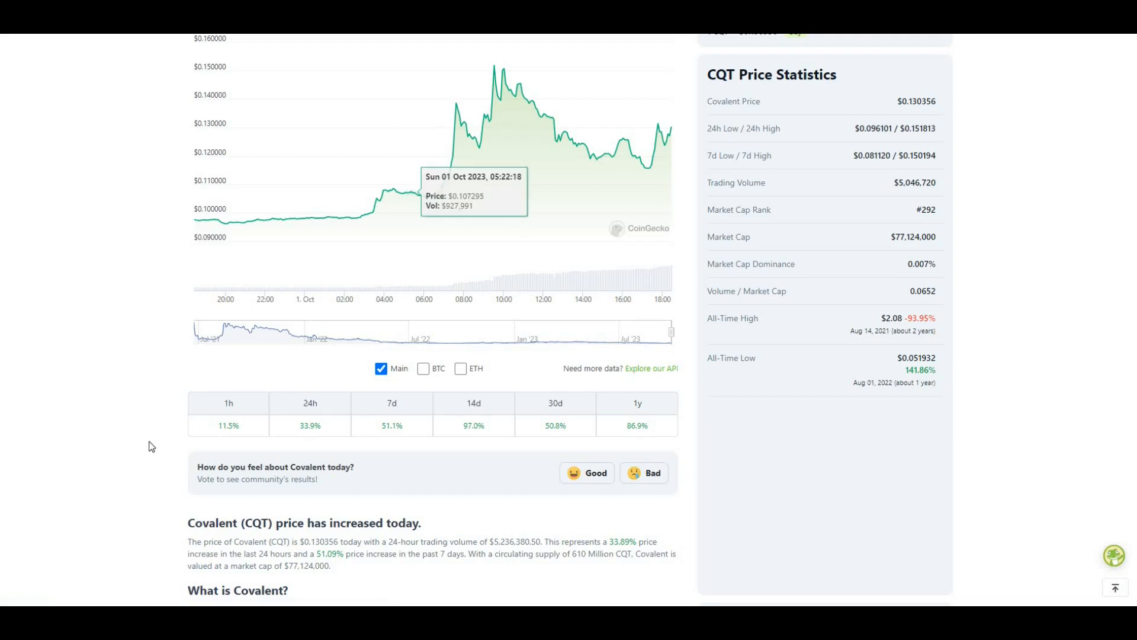
pyautogui.moveTo(309, 447)
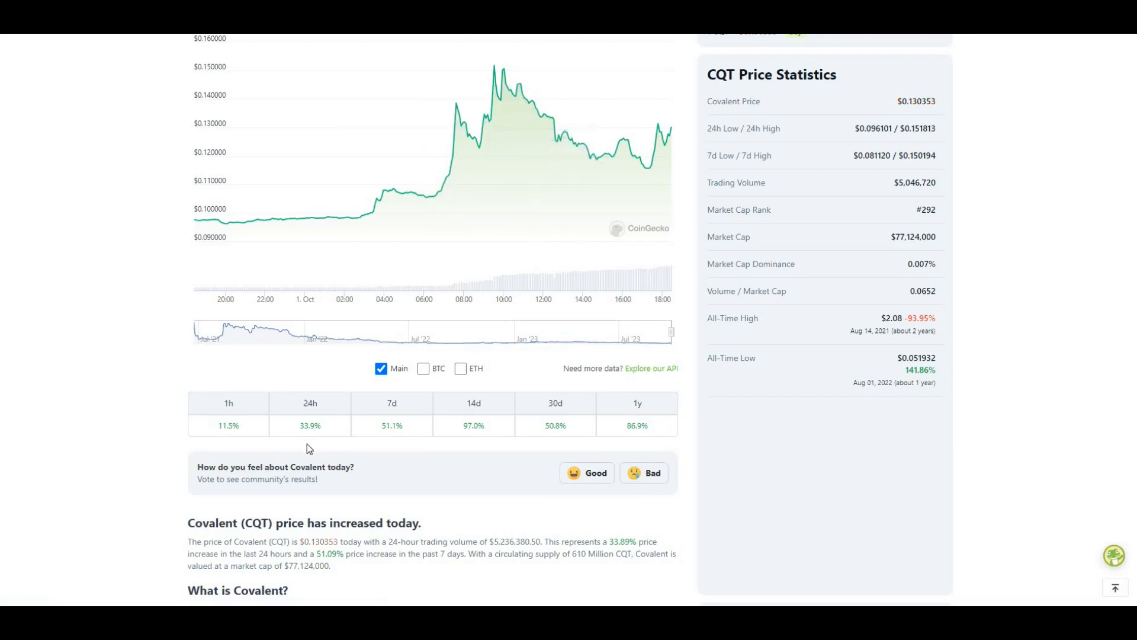
pyautogui.moveTo(689, 421)
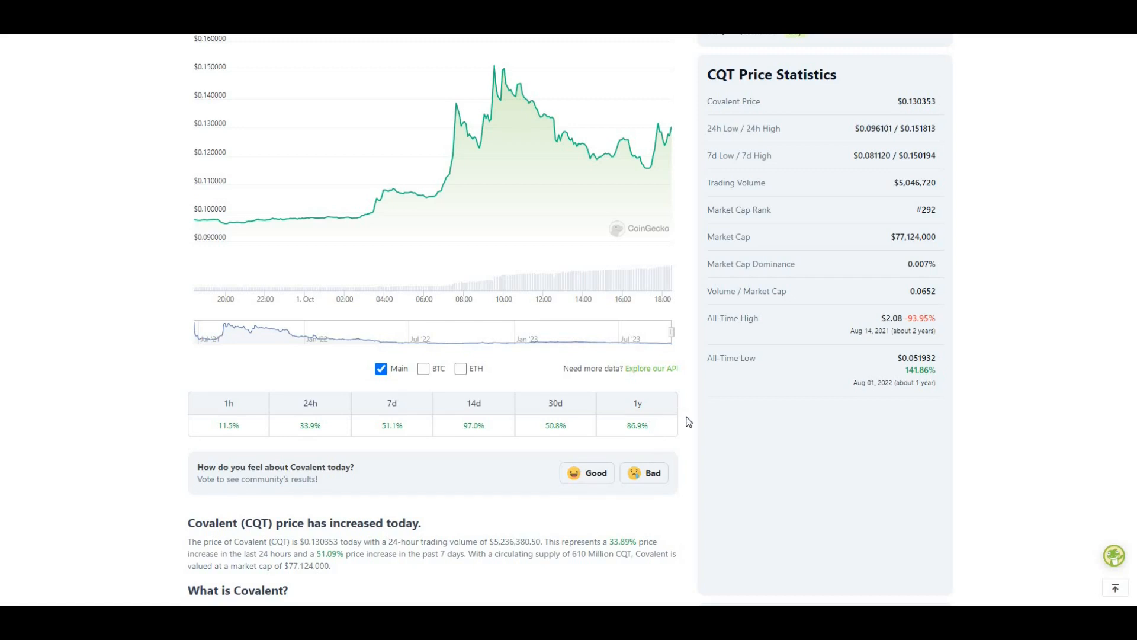
pyautogui.moveTo(655, 439)
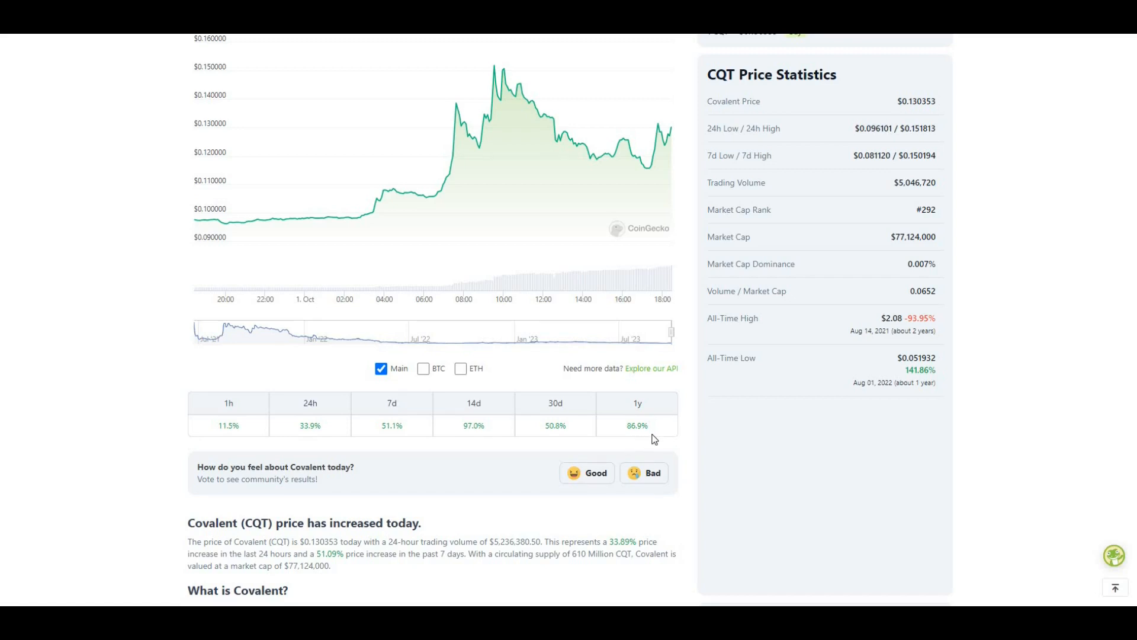
pyautogui.moveTo(658, 434)
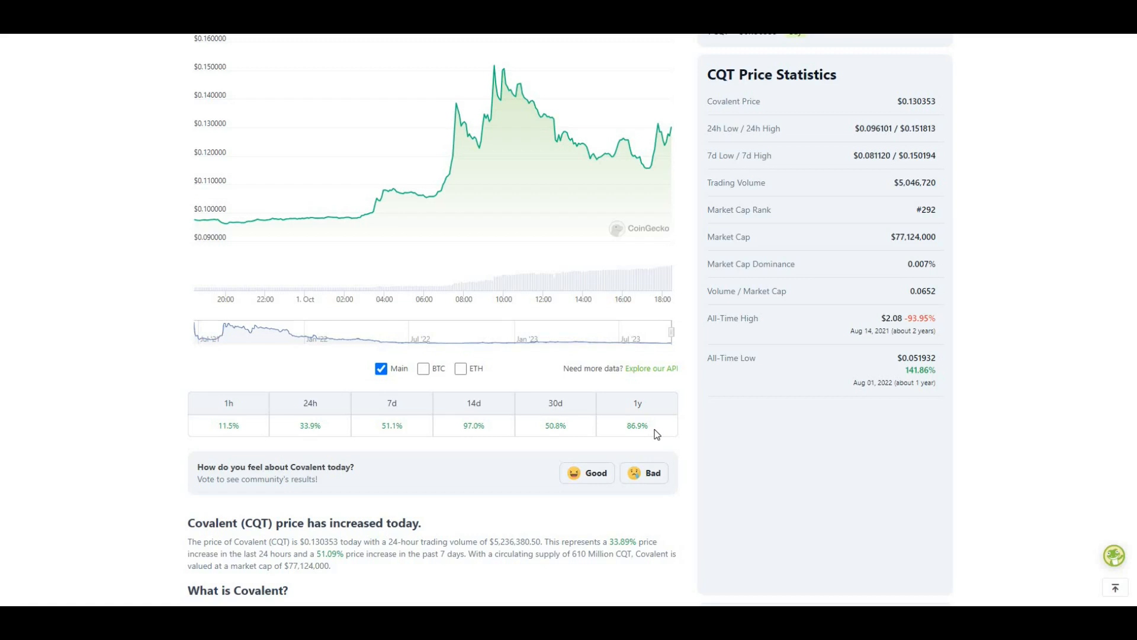
pyautogui.moveTo(668, 419)
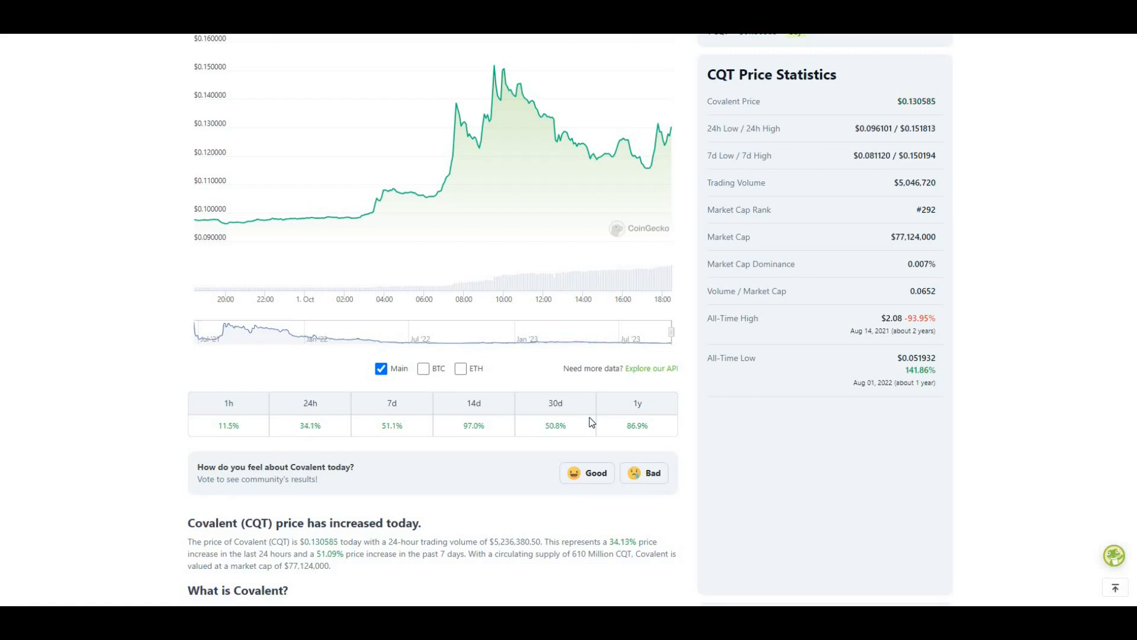
pyautogui.moveTo(582, 425)
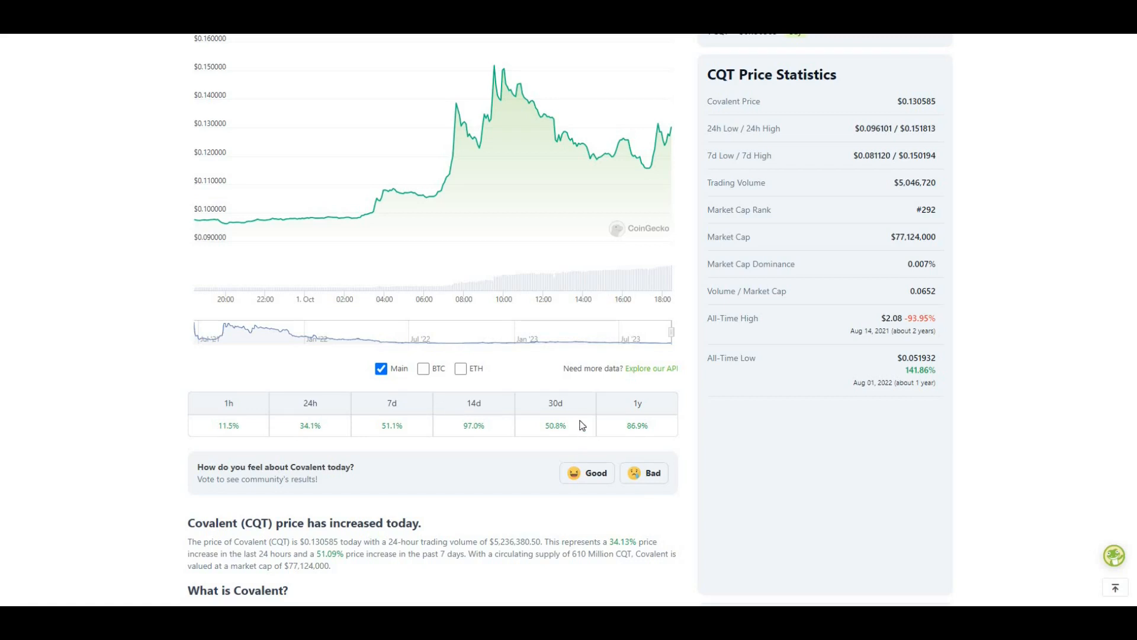
pyautogui.moveTo(477, 438)
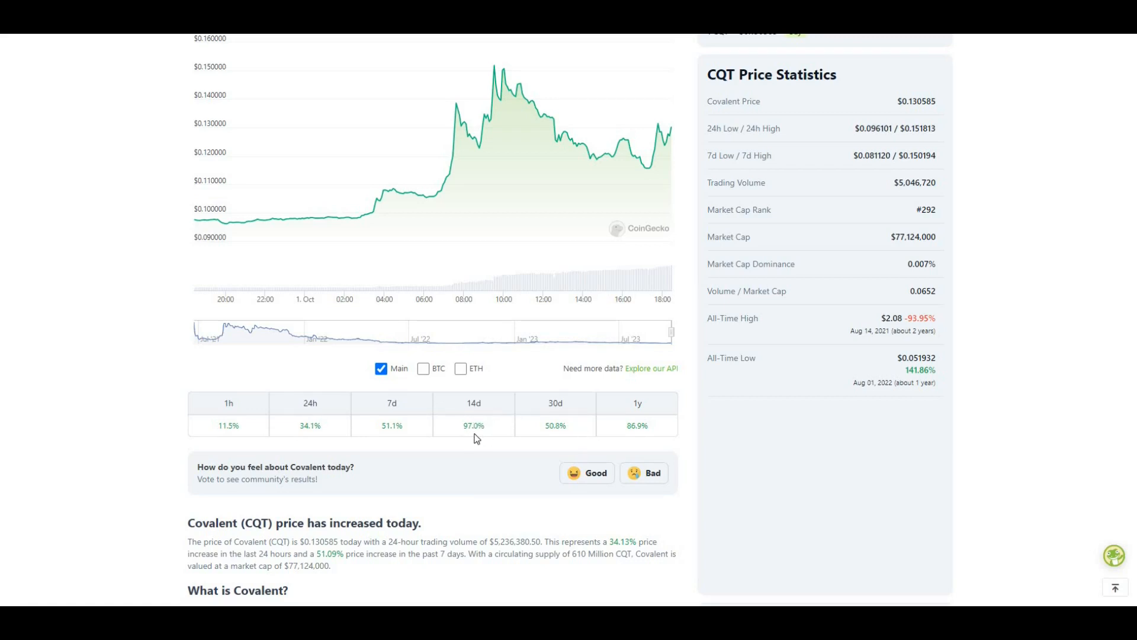
pyautogui.moveTo(479, 439)
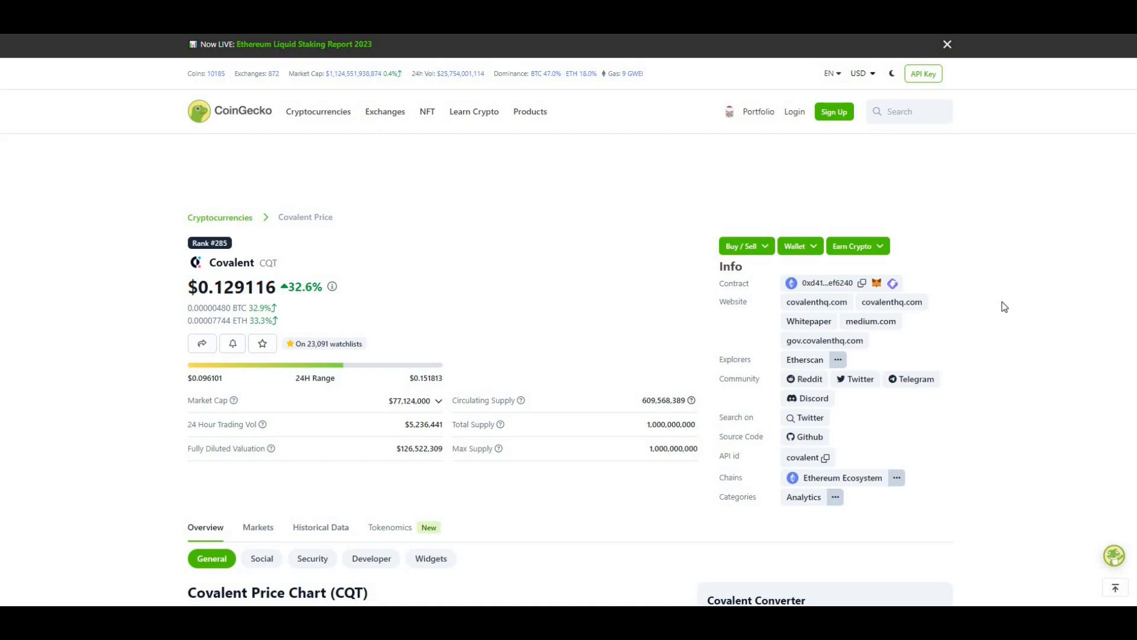
pyautogui.moveTo(1024, 315)
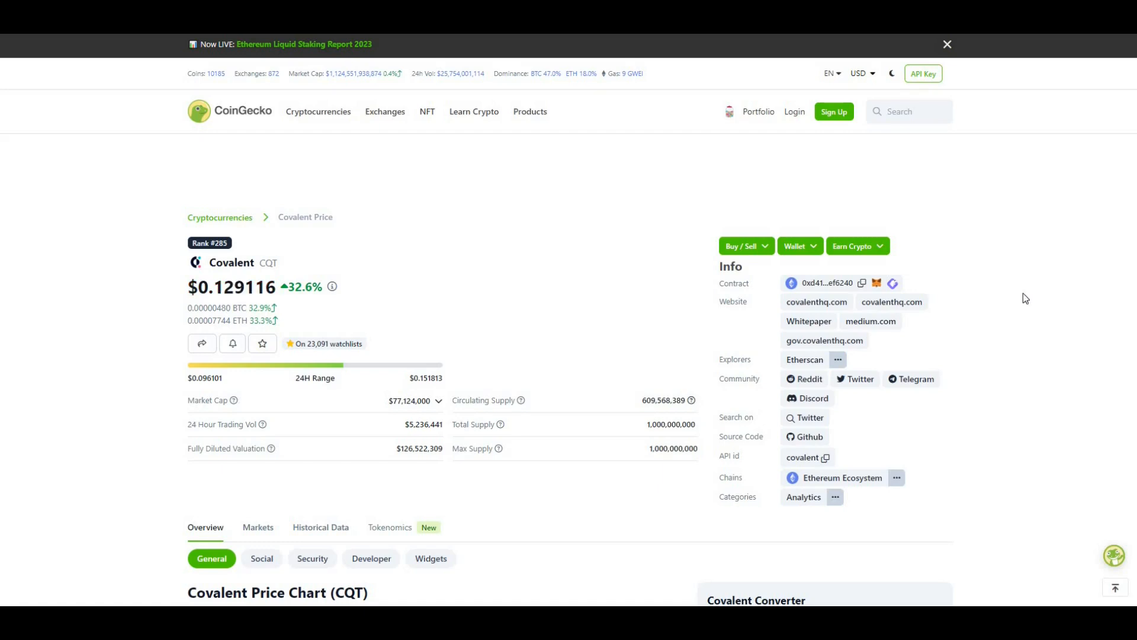
pyautogui.moveTo(511, 296)
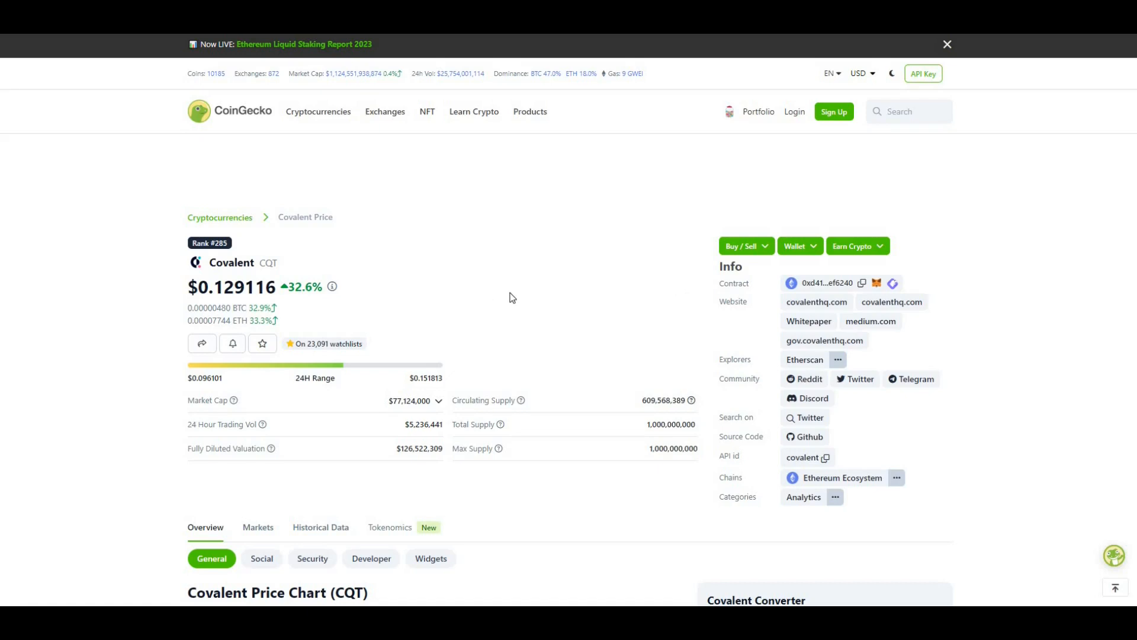
pyautogui.moveTo(511, 294)
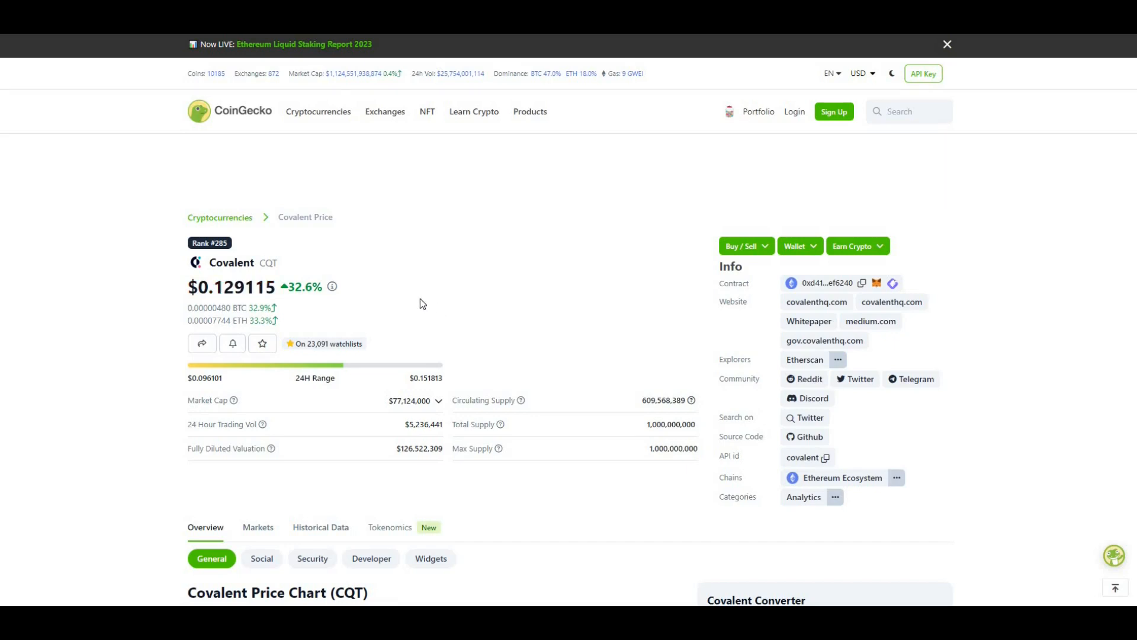
pyautogui.click(946, 44)
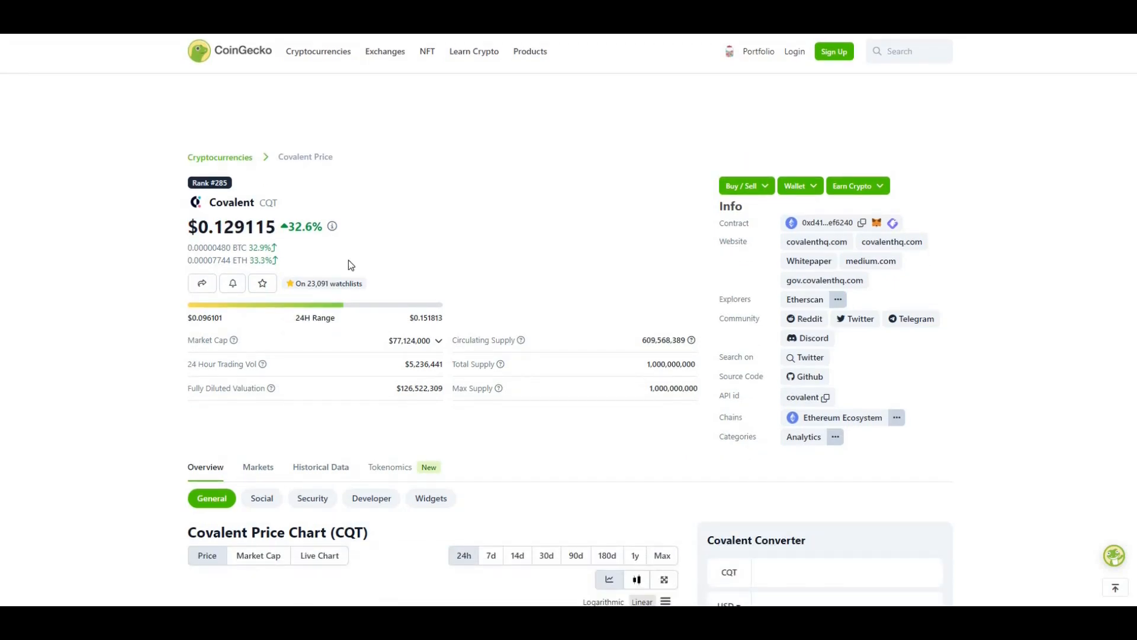
pyautogui.moveTo(409, 240)
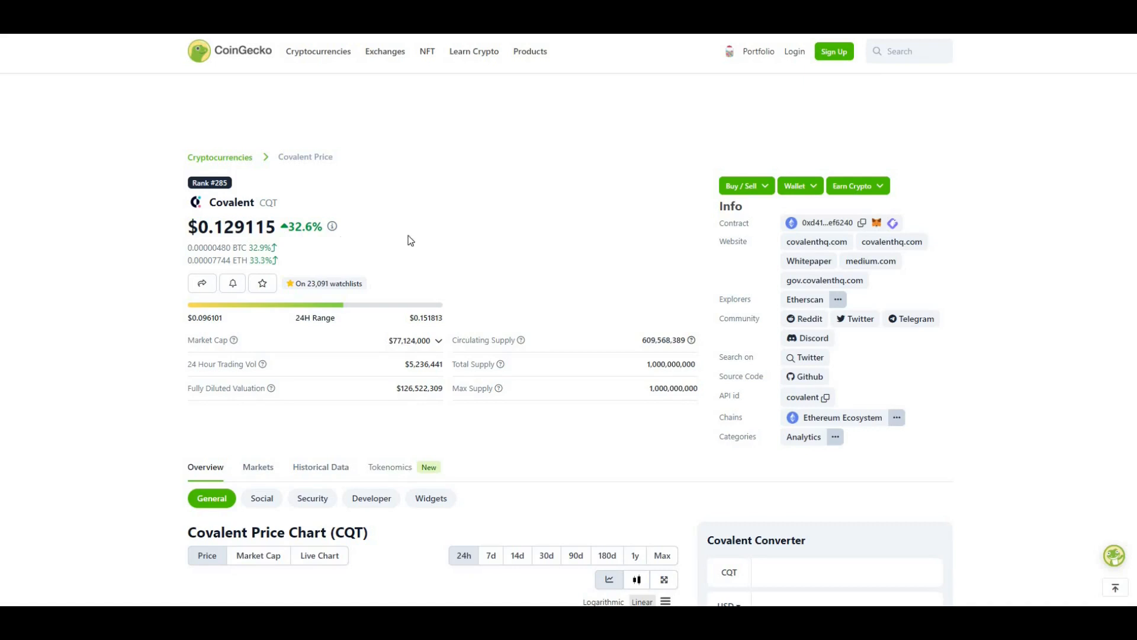
pyautogui.scroll(-3)
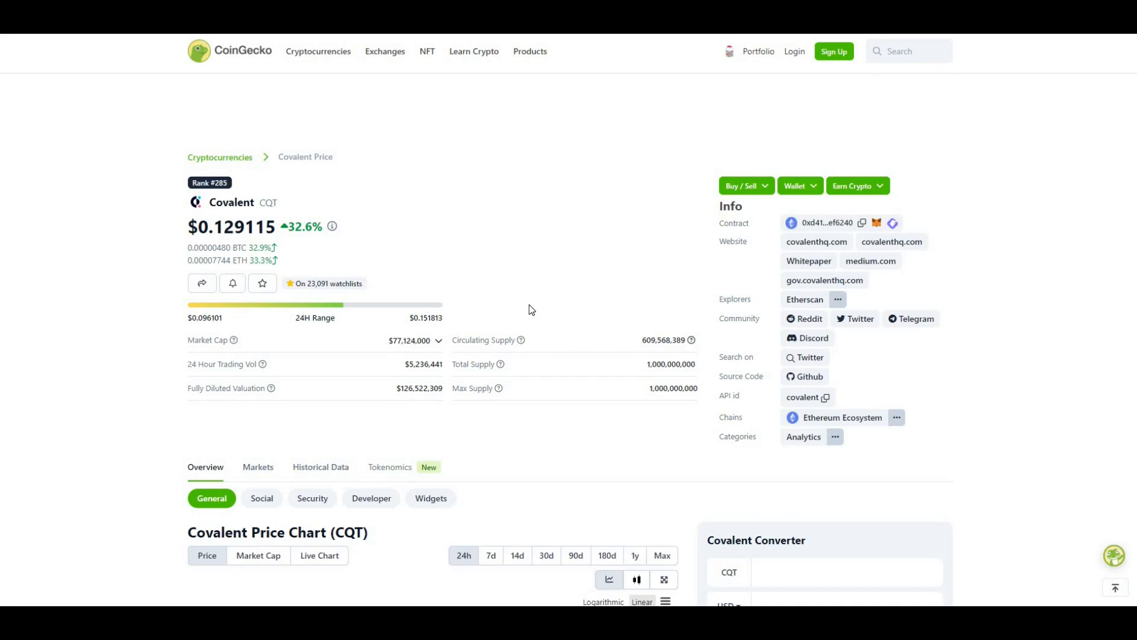
pyautogui.moveTo(325, 234)
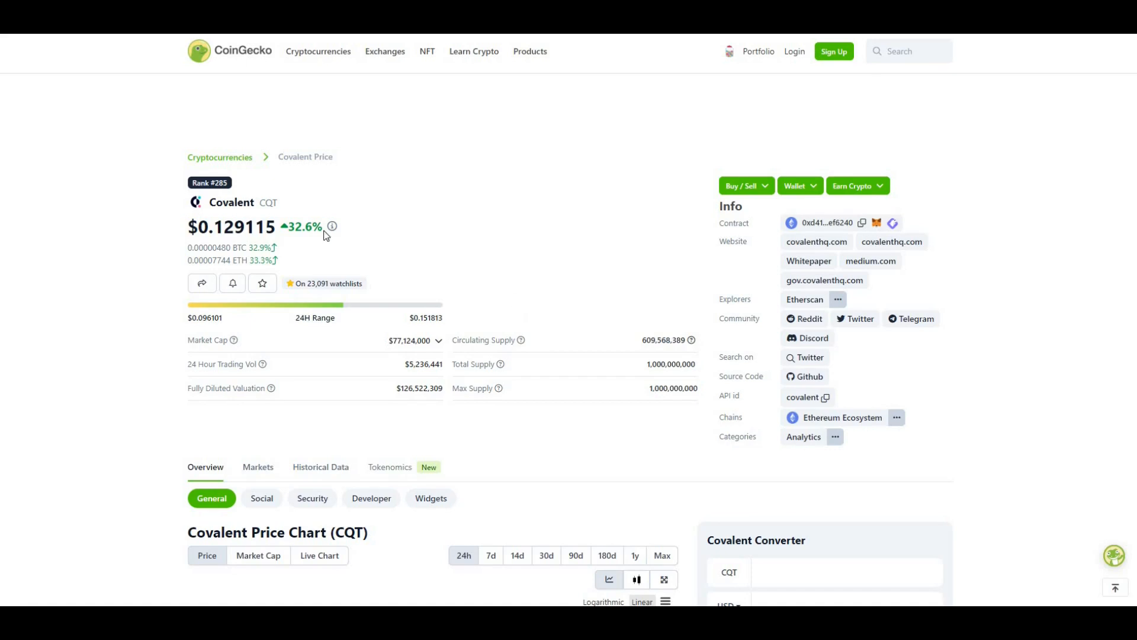
pyautogui.moveTo(556, 252)
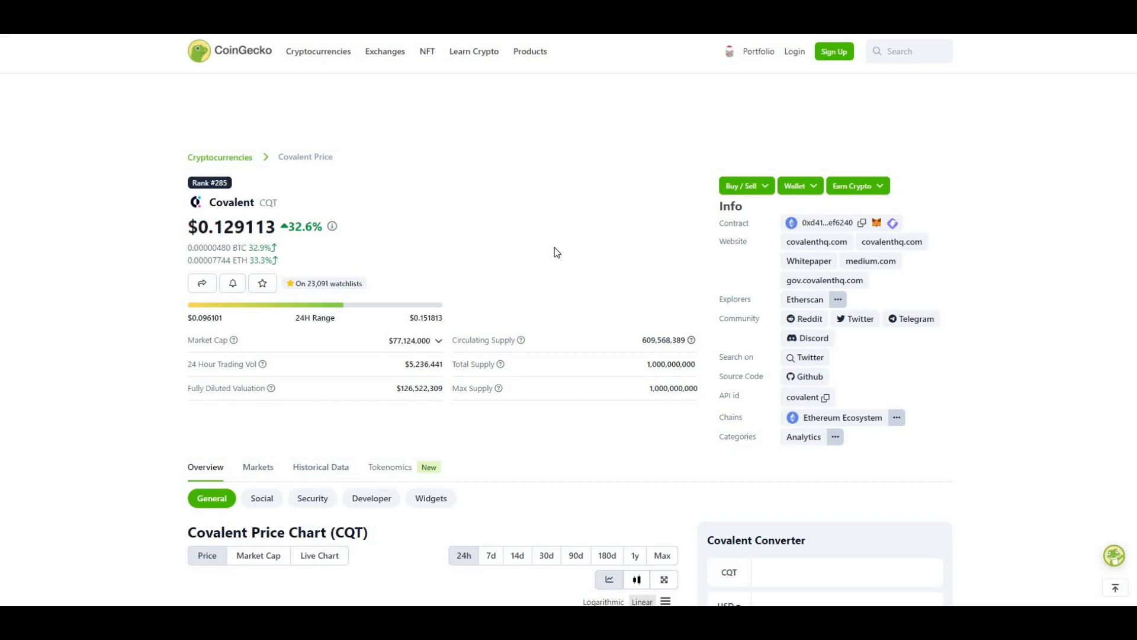
# Scroll past Overview to the 24h CQT chart, Price Statistics panel and percentage row
pyautogui.scroll(-3)
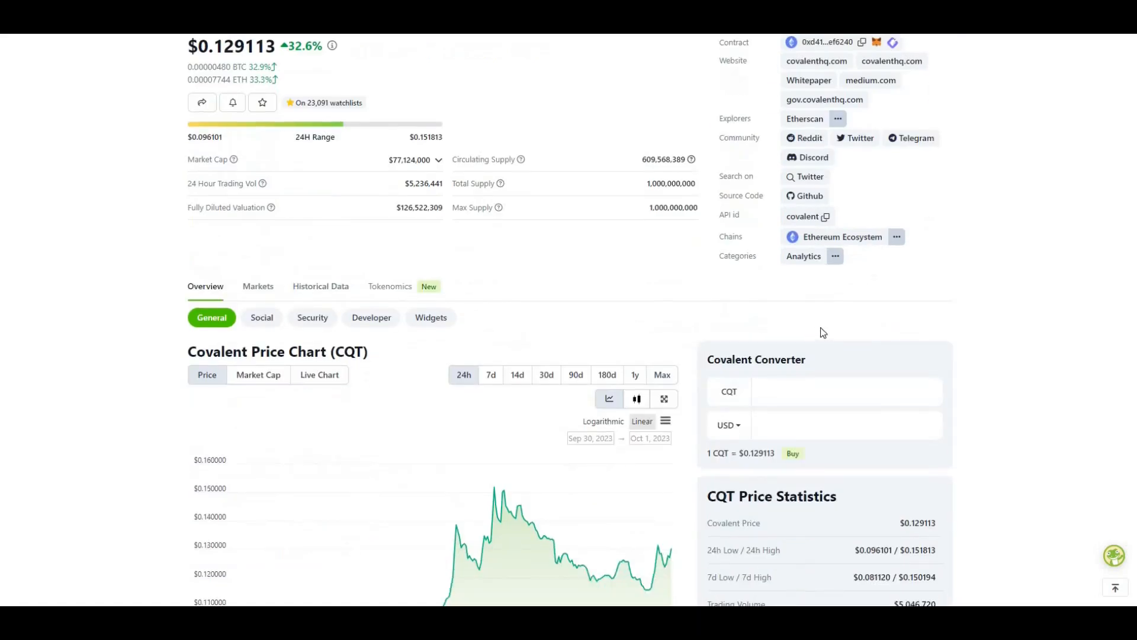
pyautogui.scroll(-3)
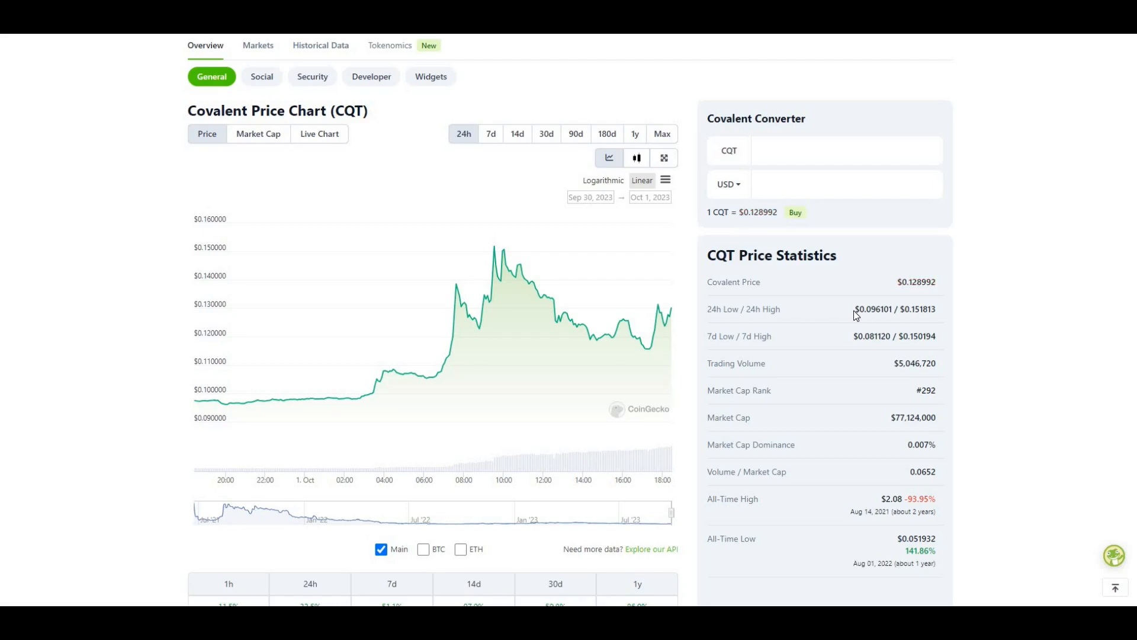
pyautogui.moveTo(846, 309)
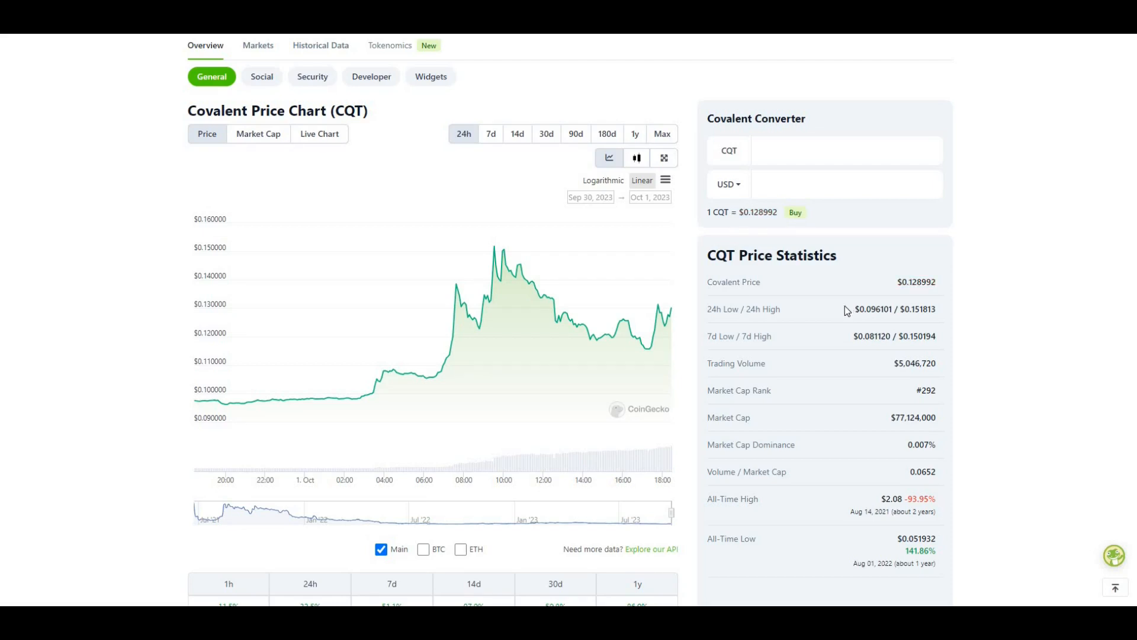
pyautogui.scroll(-3)
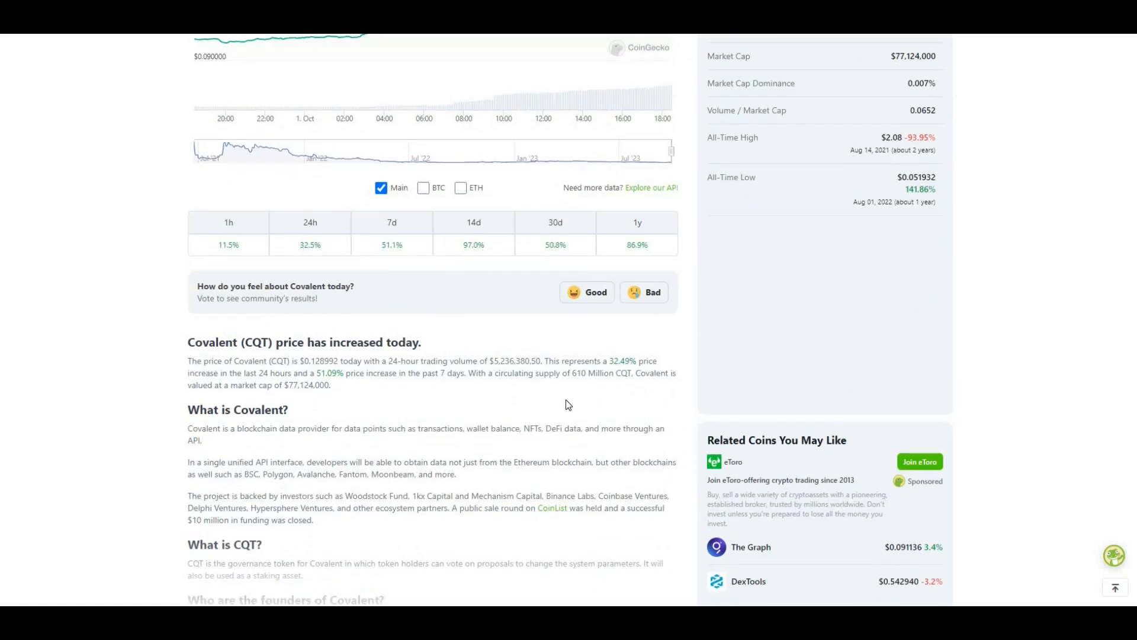
pyautogui.scroll(3)
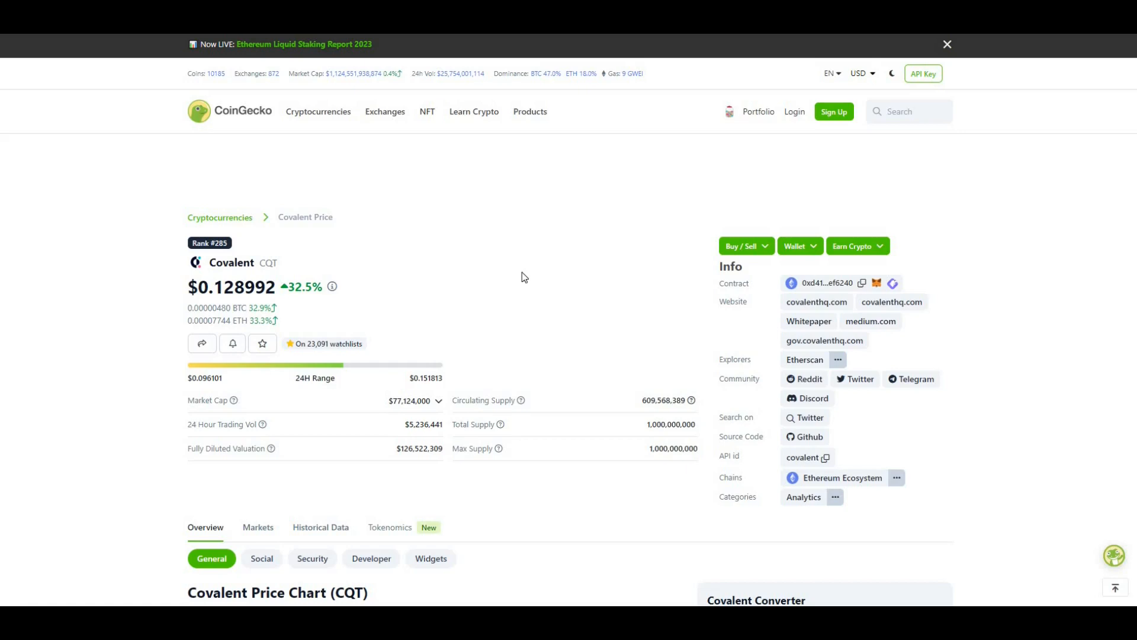
pyautogui.moveTo(544, 348)
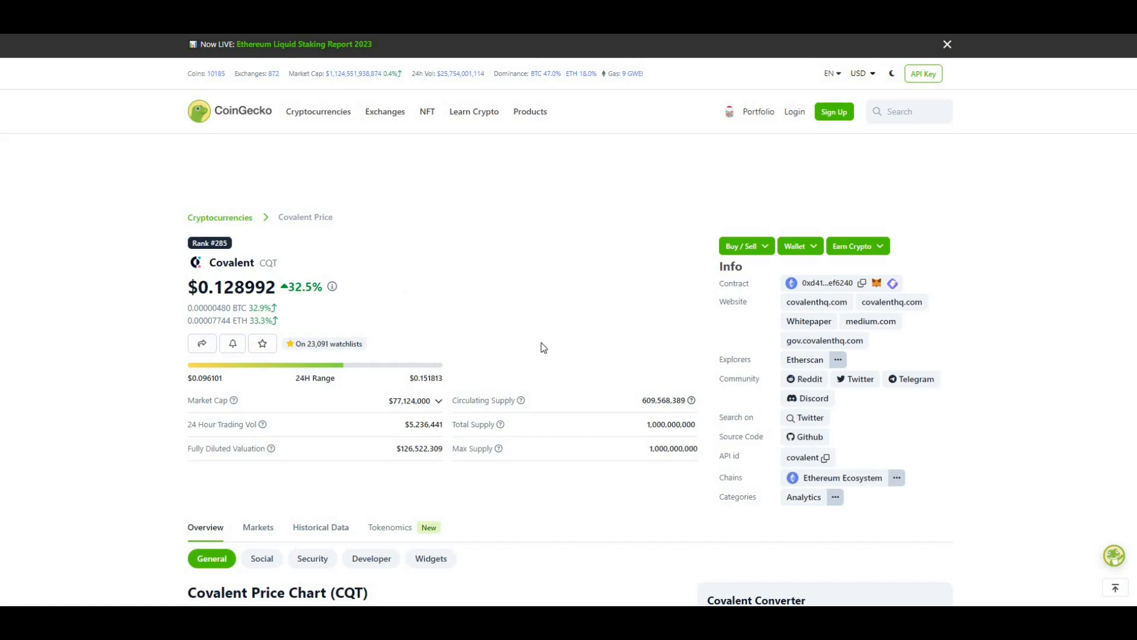
pyautogui.scroll(-3)
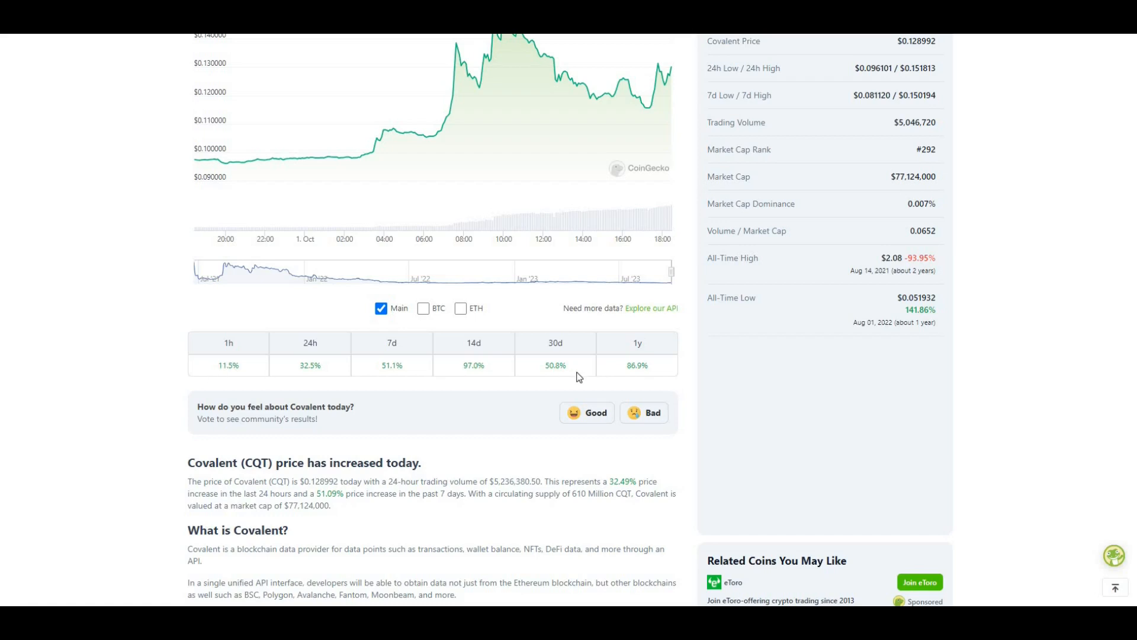
pyautogui.moveTo(712, 386)
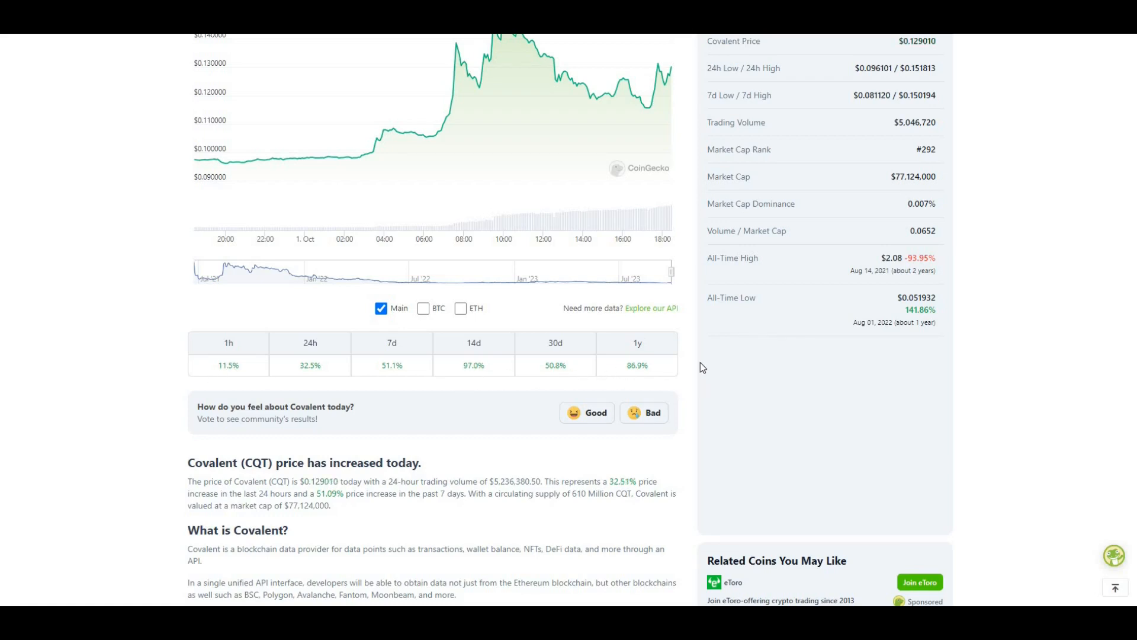
pyautogui.moveTo(453, 384)
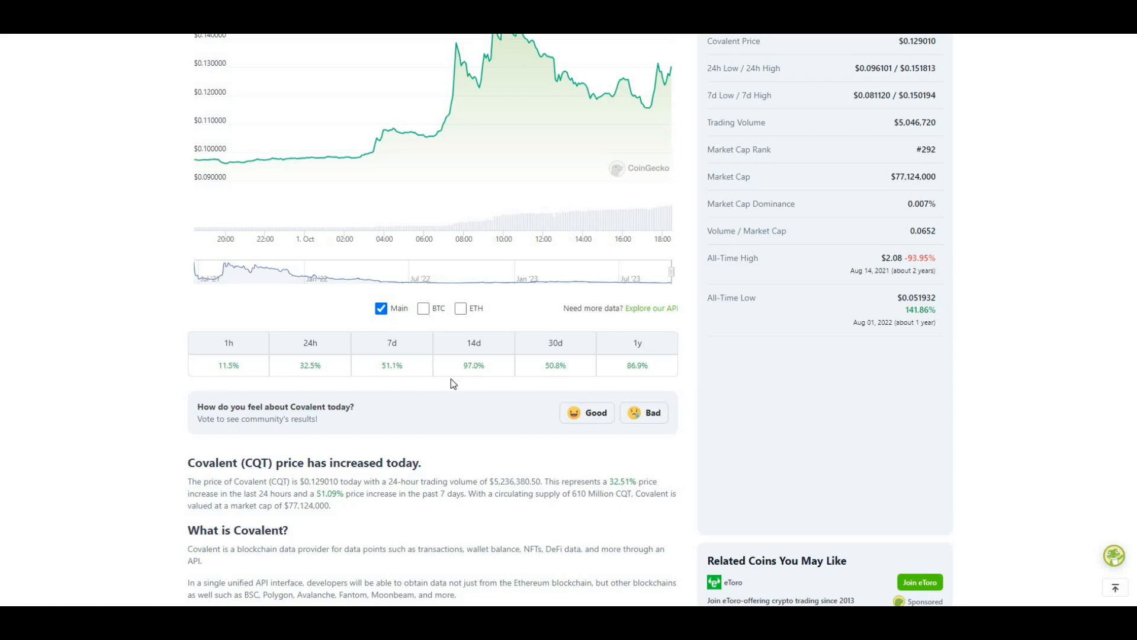
pyautogui.moveTo(674, 369)
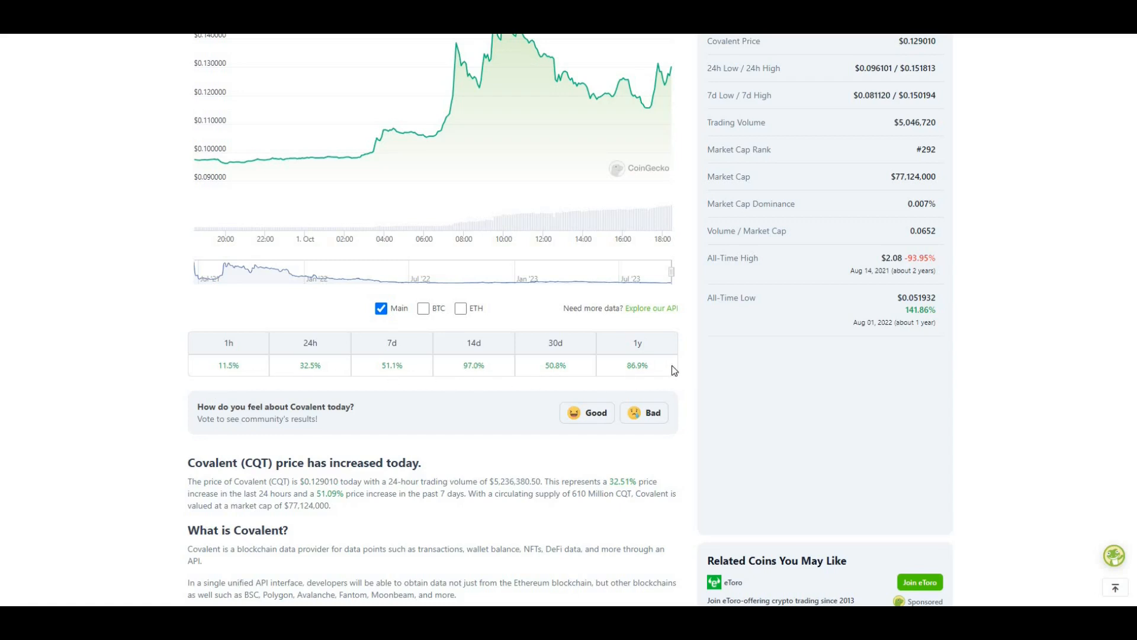